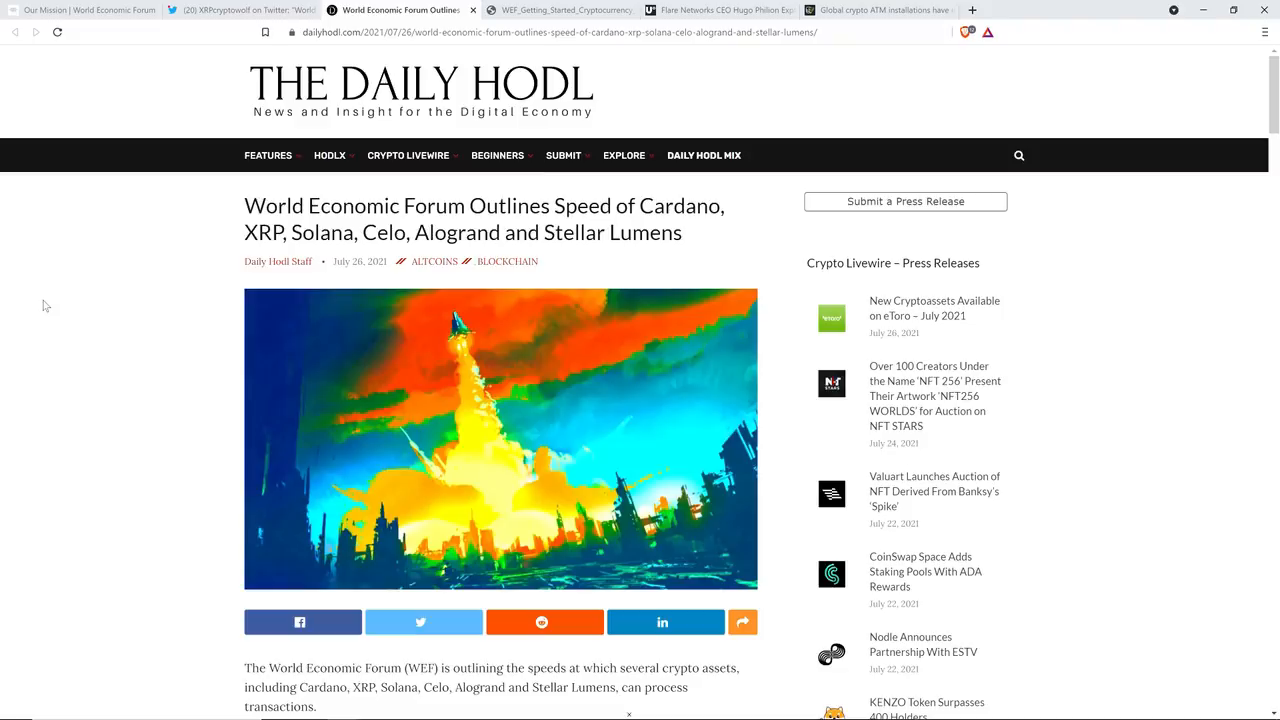
# - Switch to the U.Today tab on Flare Networks CEO Hugo Philion's postponed mainnet launch
pyautogui.click(718, 10)
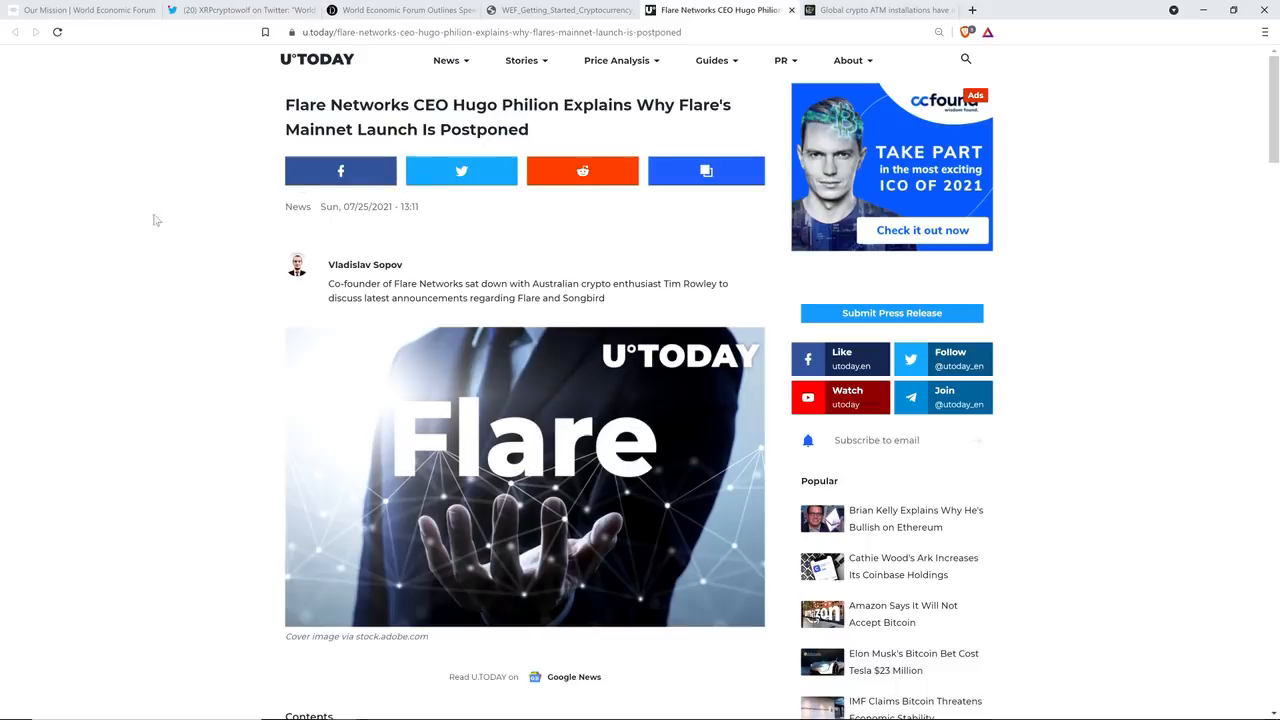
pyautogui.moveTo(58, 190)
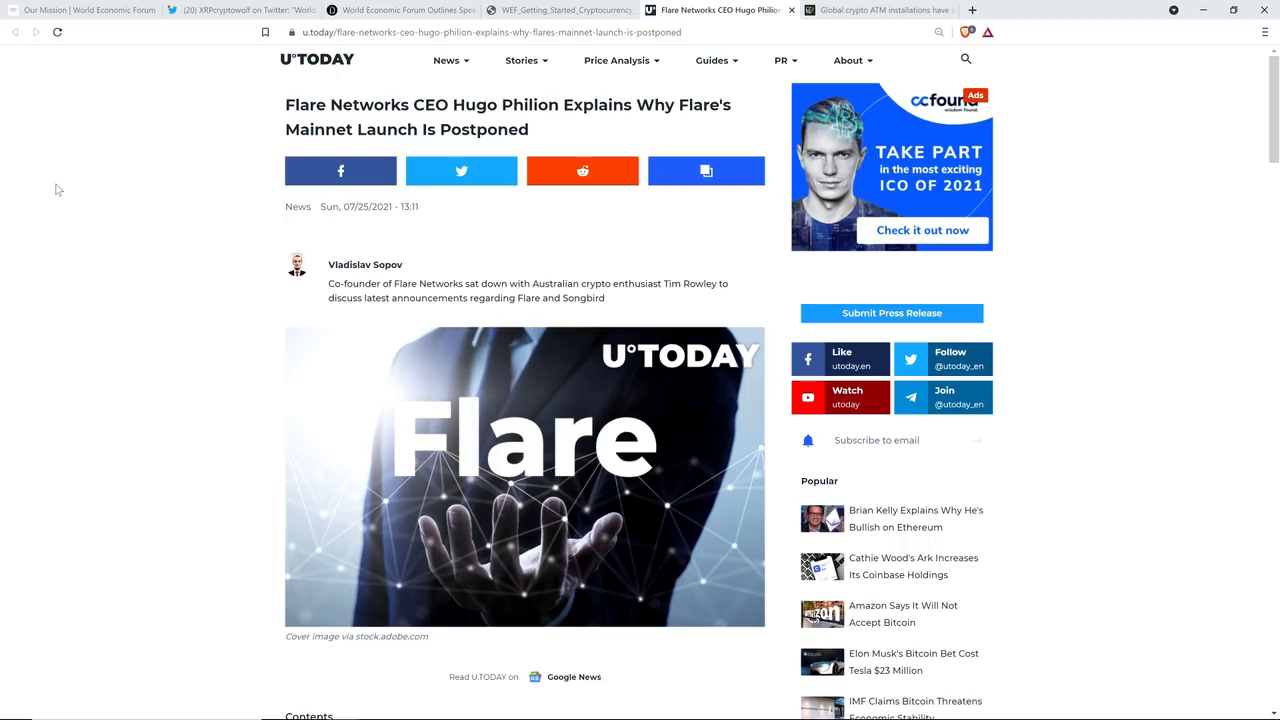
pyautogui.scroll(-3)
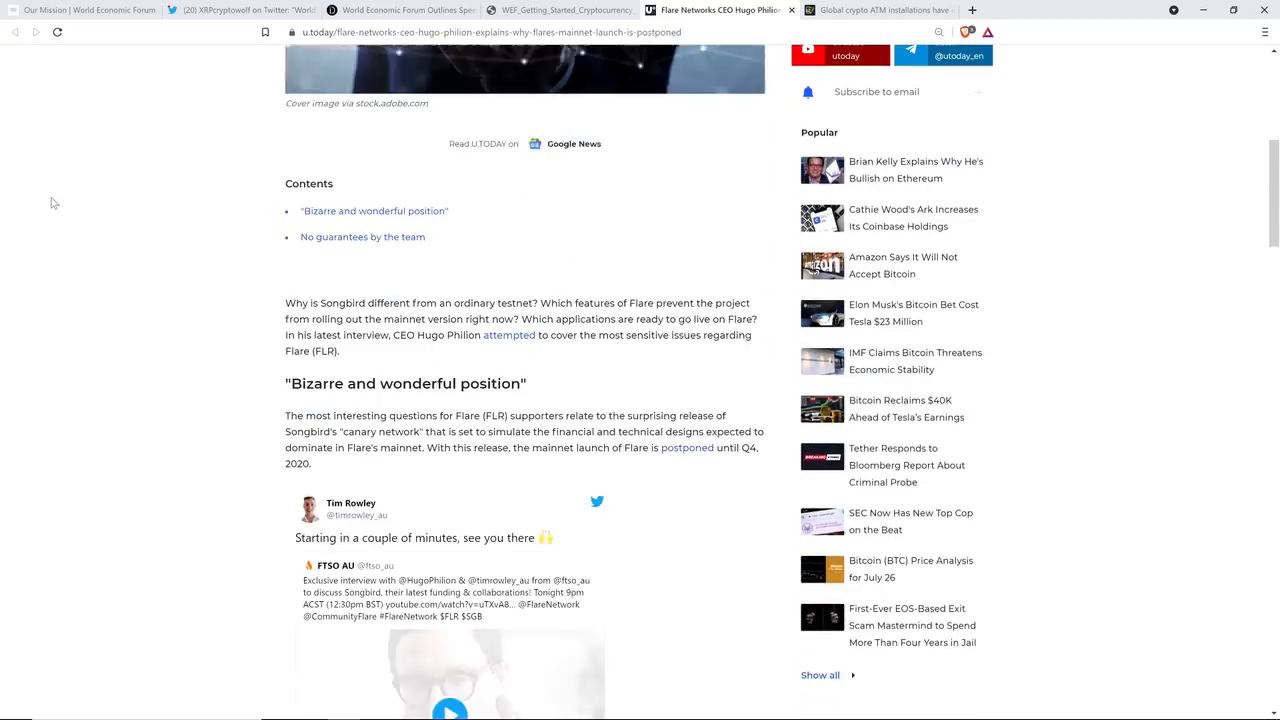
pyautogui.scroll(3)
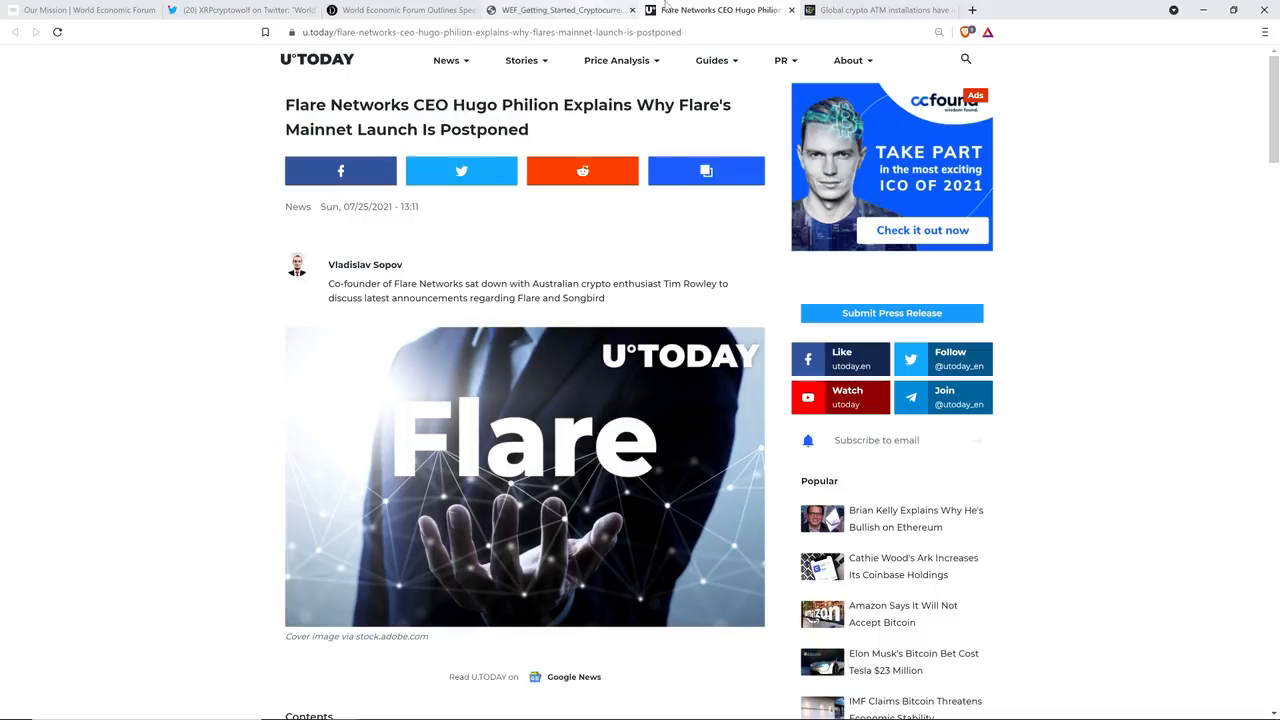
# - Switch to the Cointelegraph tab on crypto ATM installations rising 70% in 2021
pyautogui.click(875, 10)
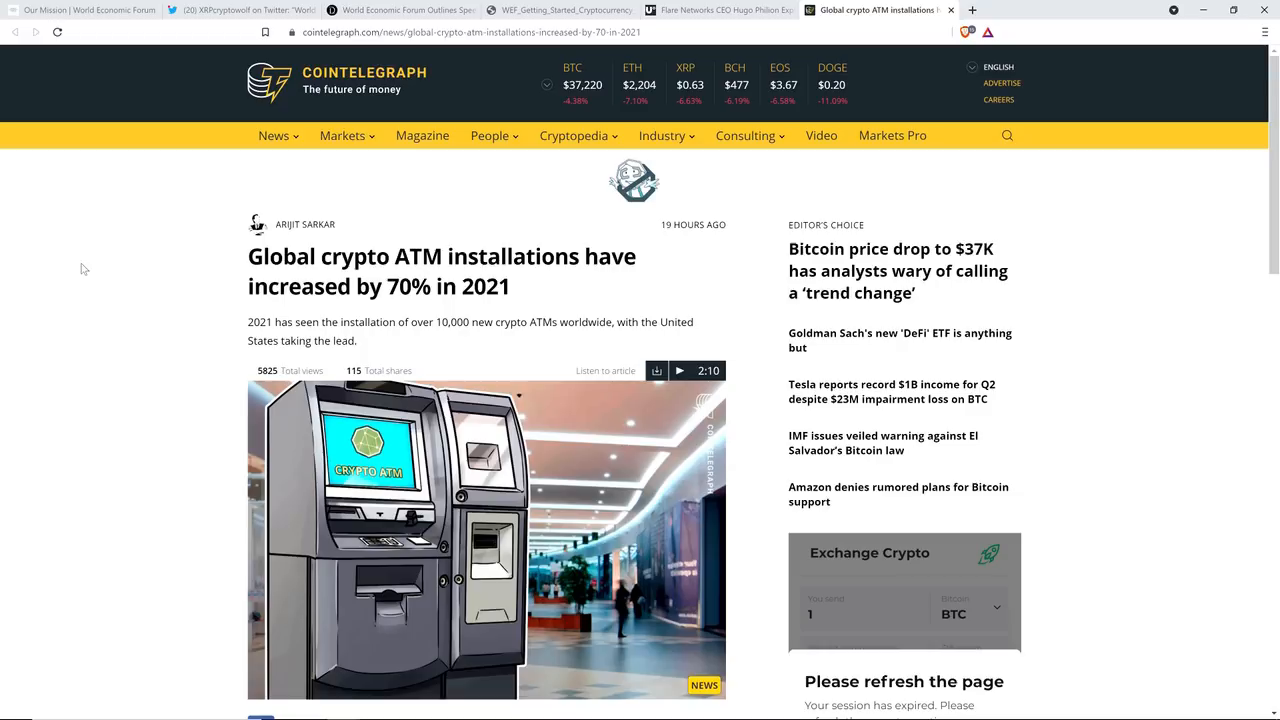
pyautogui.moveTo(86, 266)
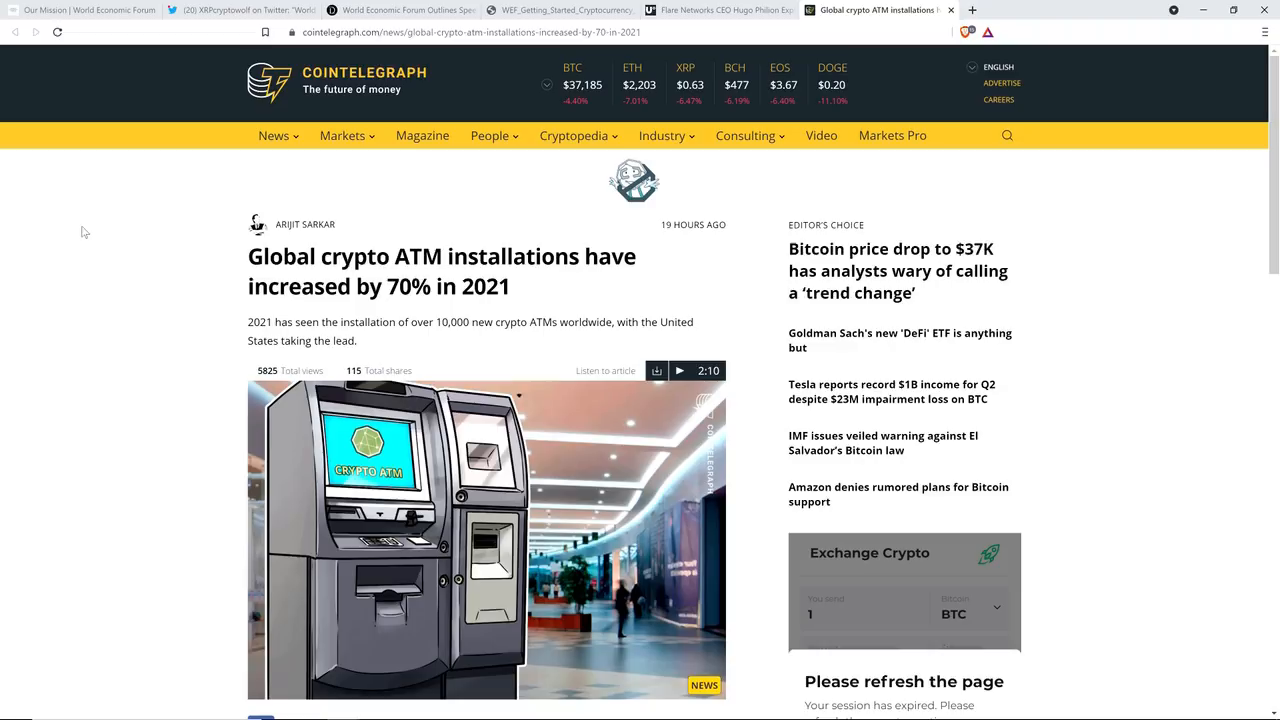
pyautogui.moveTo(106, 118)
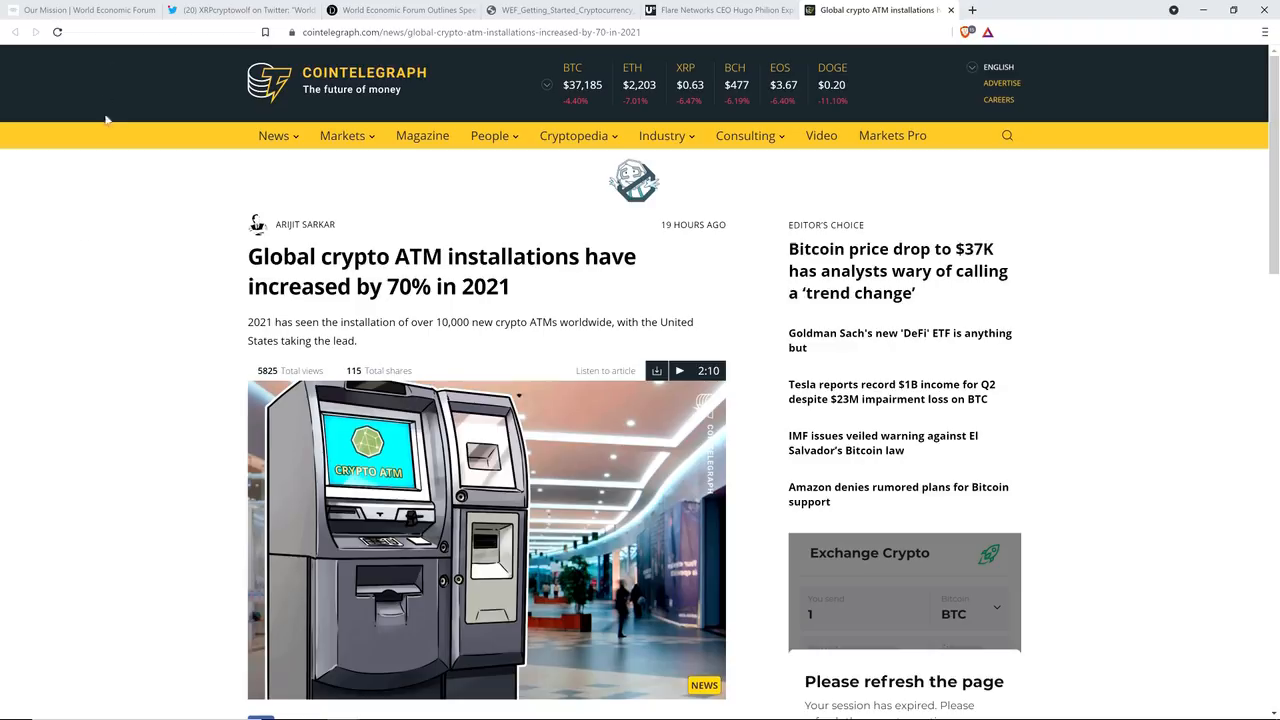
pyautogui.moveTo(115, 143)
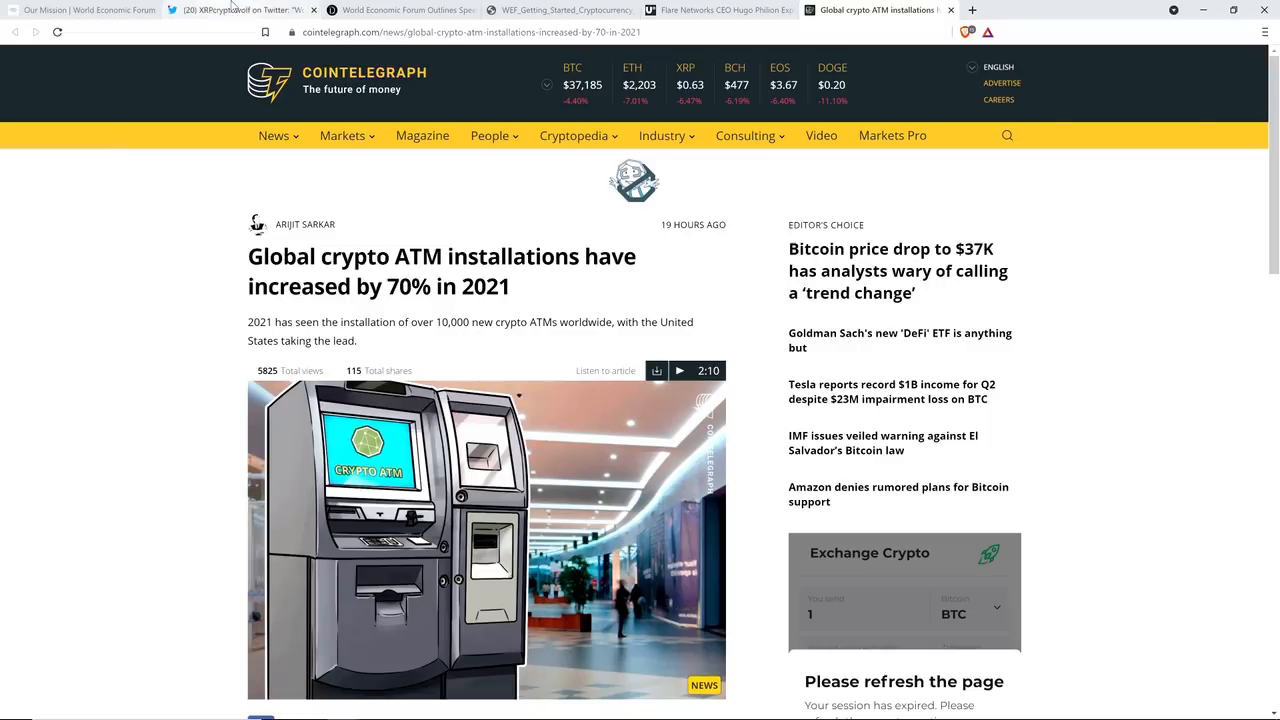
# - Return to the Daily Hodl tab on the WEF outlining Cardano, XRP and Solana speeds
pyautogui.click(240, 10)
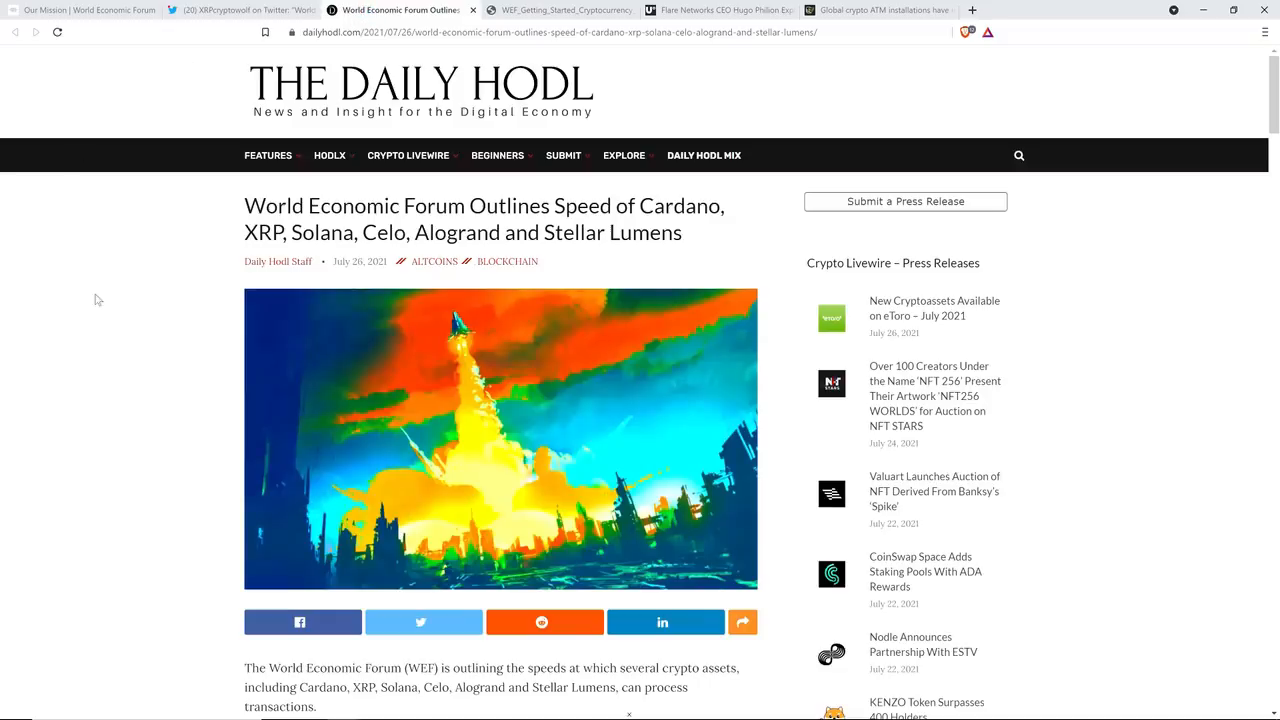
pyautogui.moveTo(106, 281)
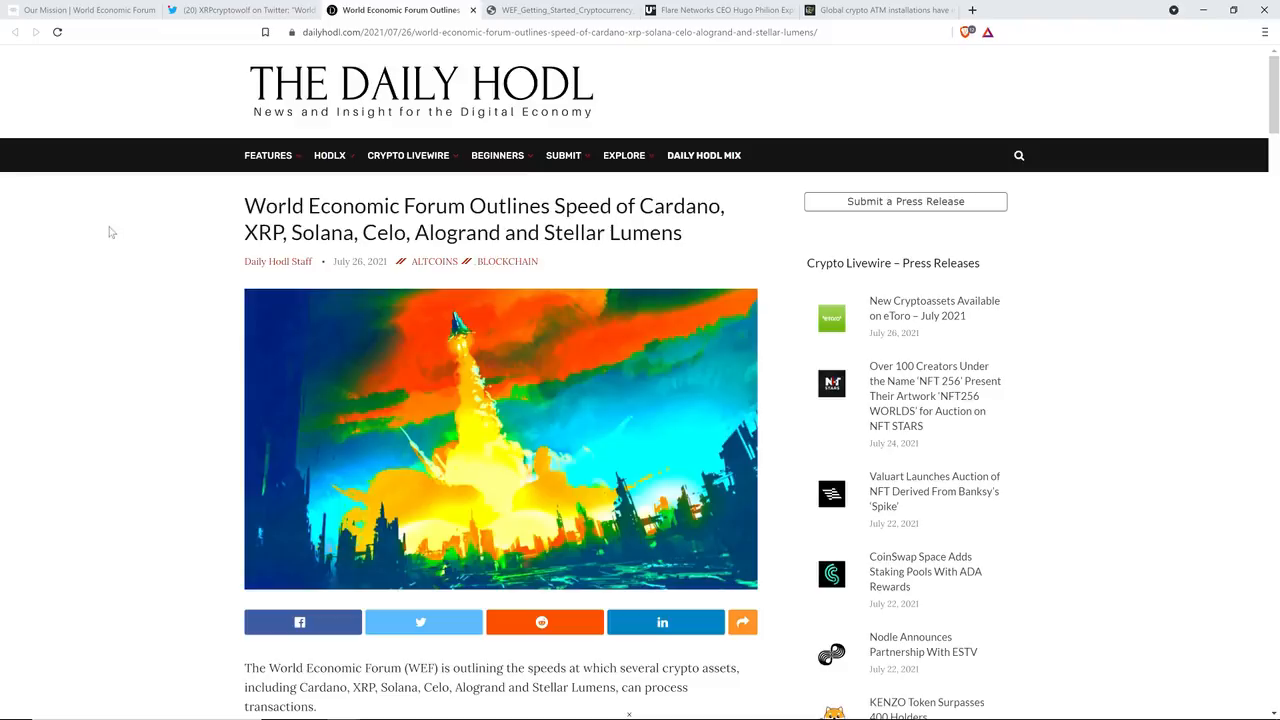
pyautogui.moveTo(161, 339)
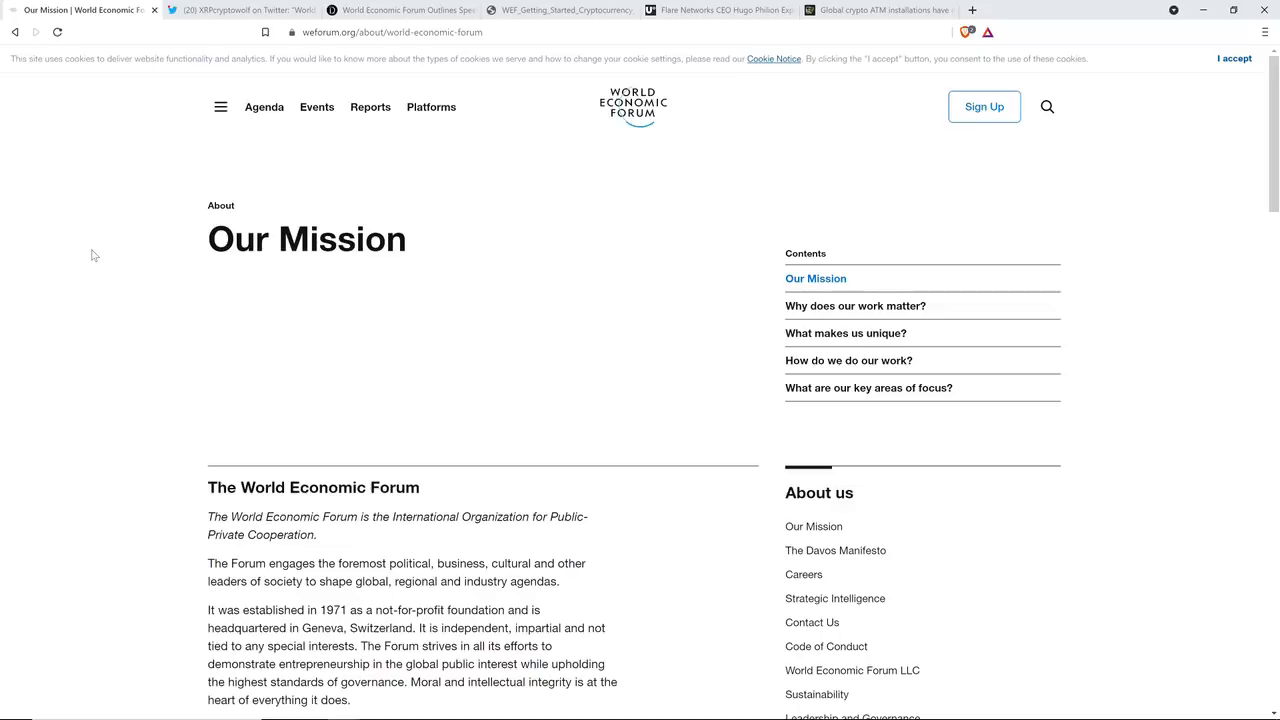
pyautogui.moveTo(58, 231)
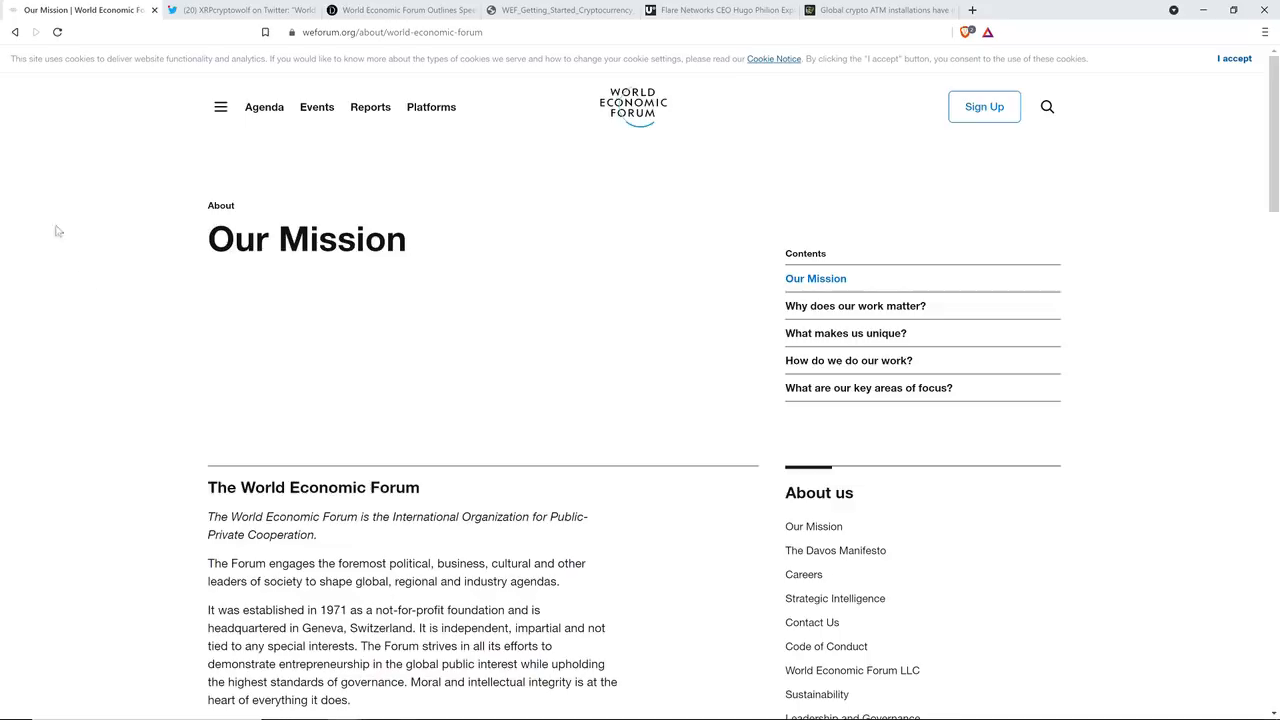
pyautogui.moveTo(34, 216)
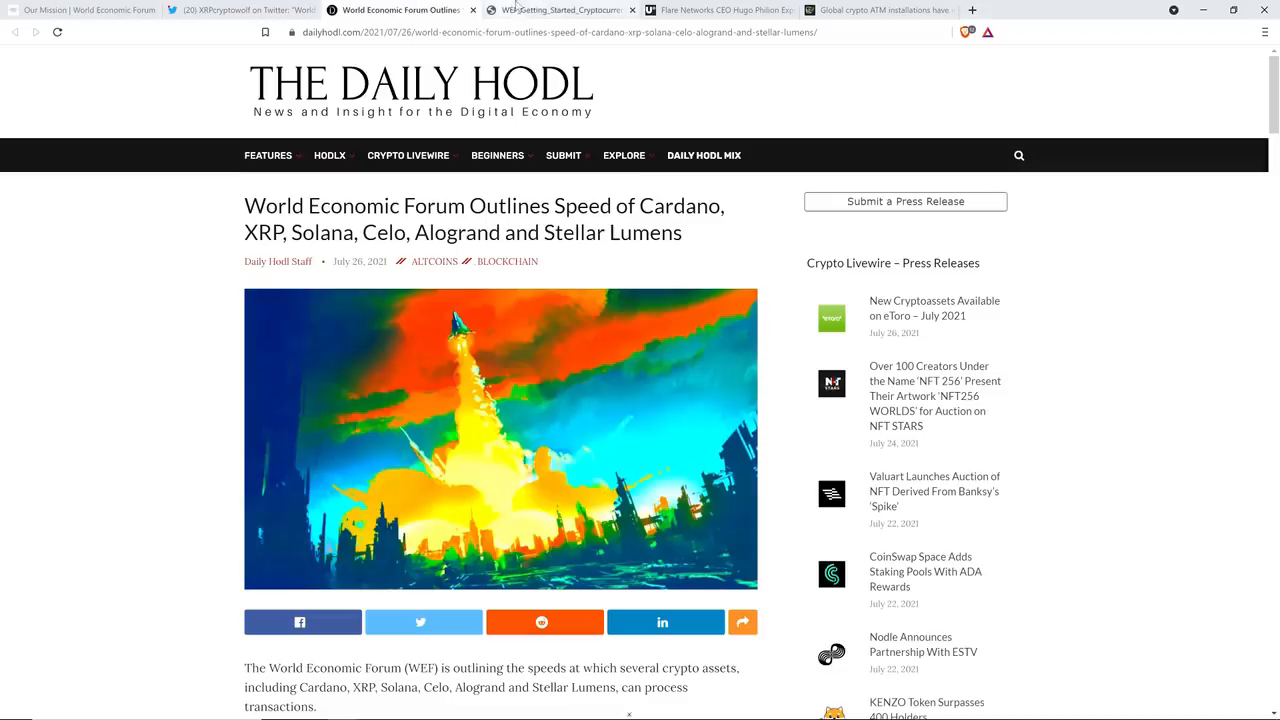
pyautogui.click(560, 10)
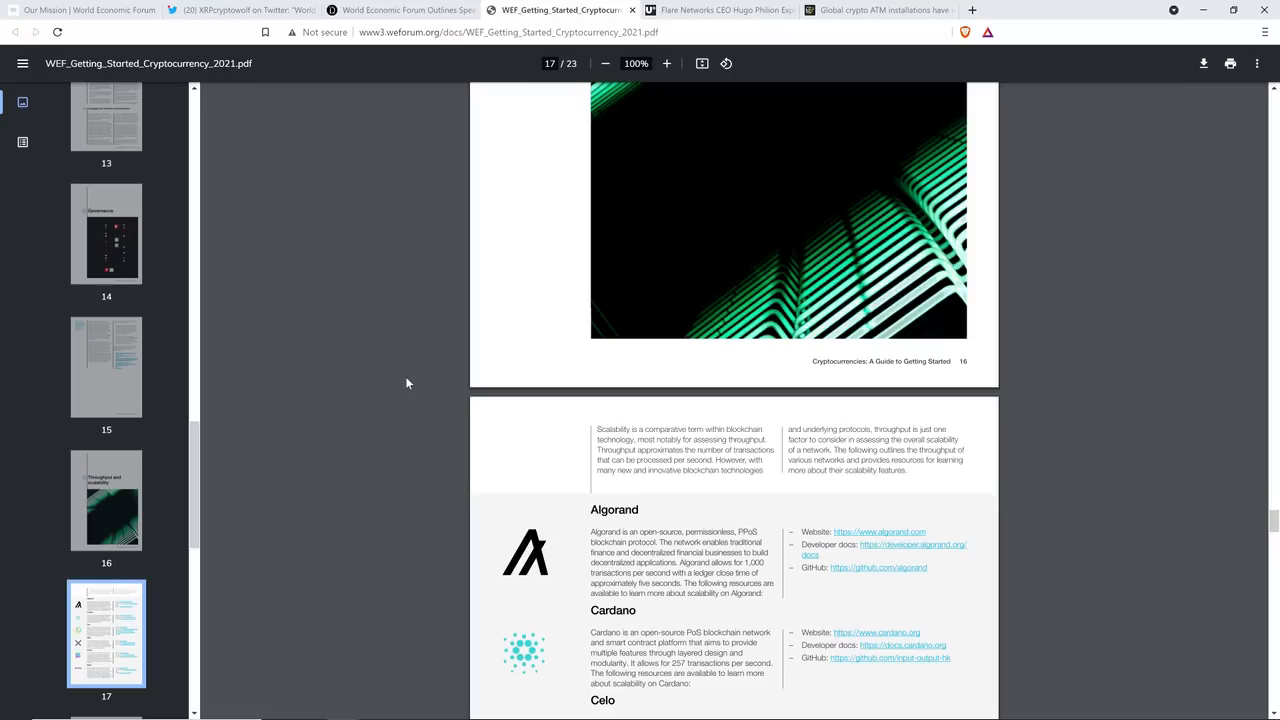
pyautogui.scroll(-3)
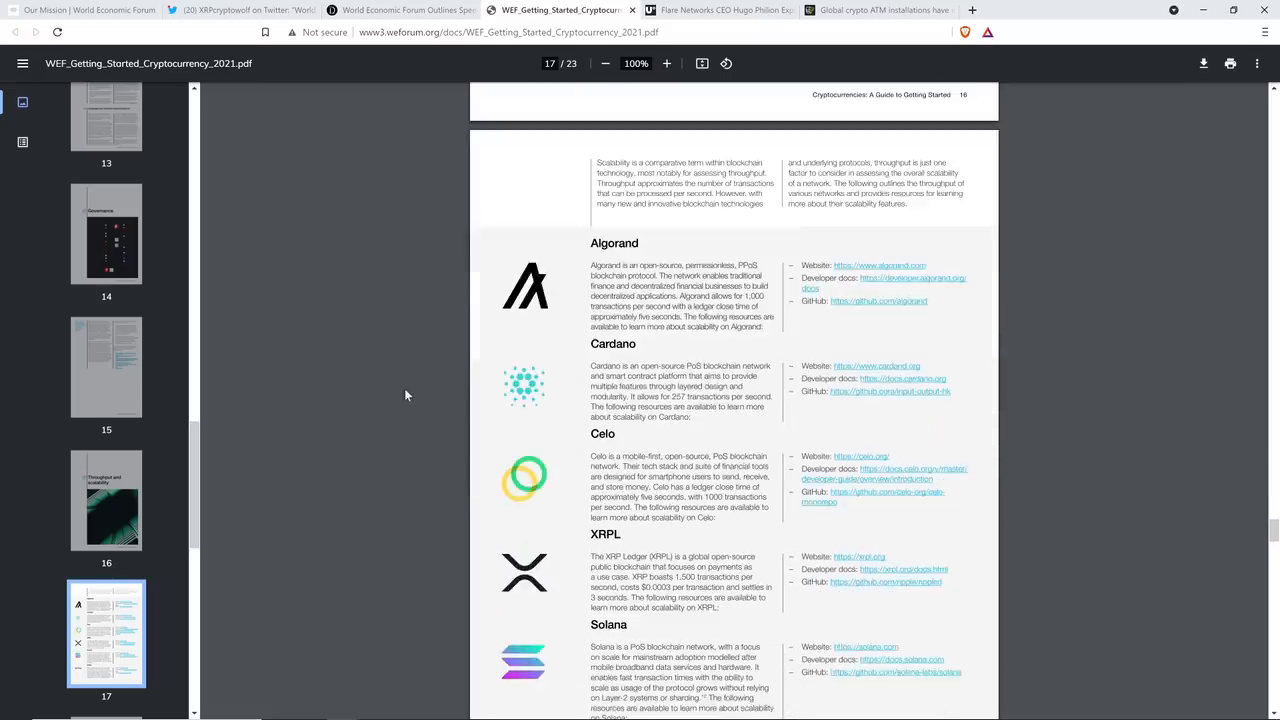
pyautogui.scroll(-3)
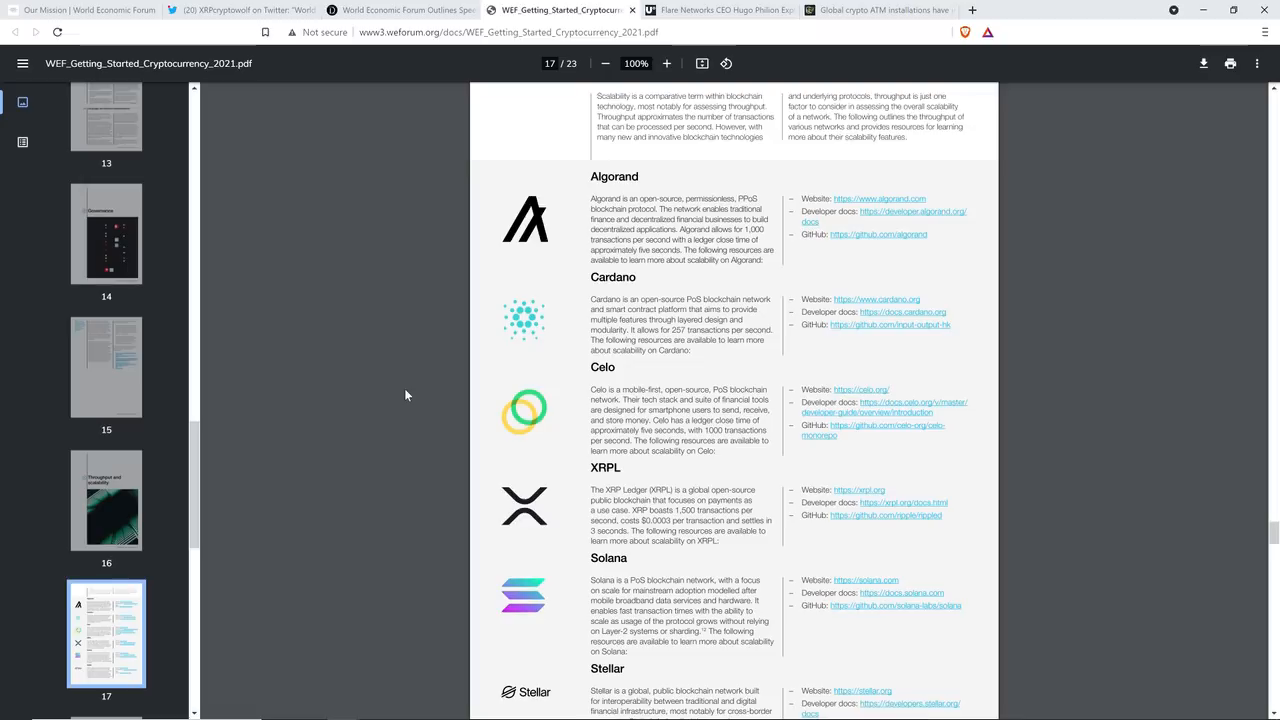
pyautogui.moveTo(305, 642)
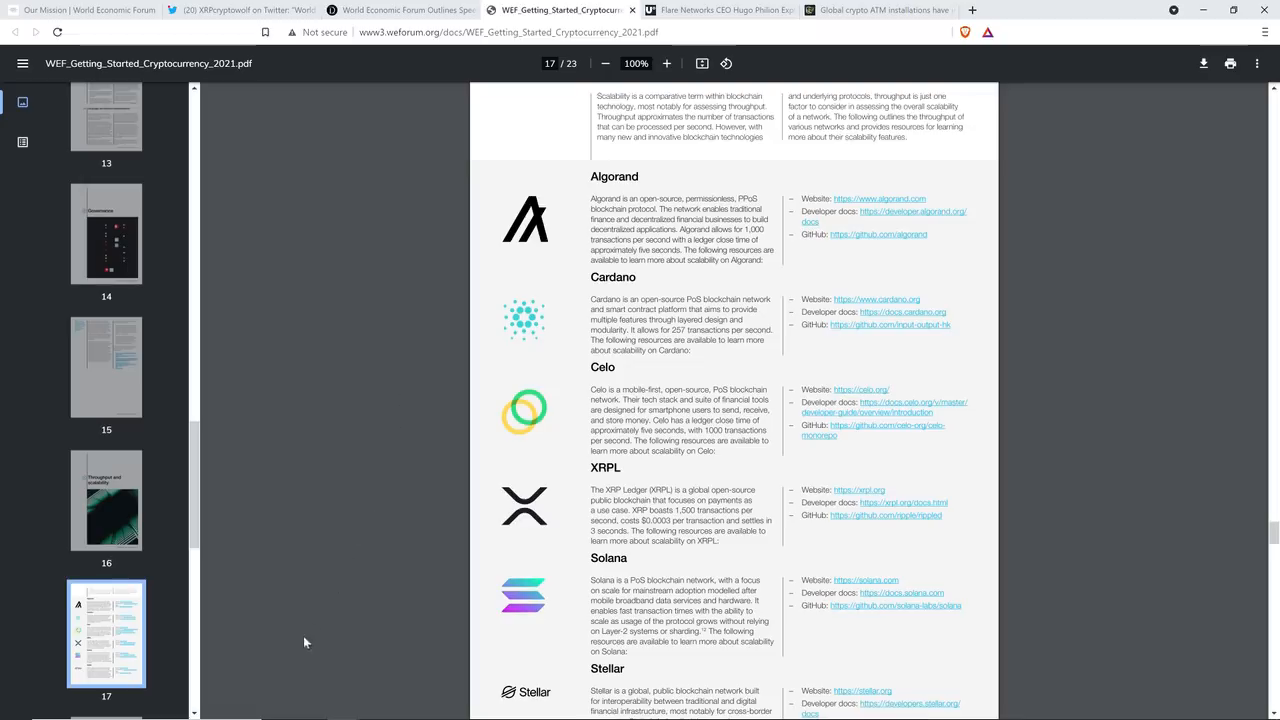
pyautogui.moveTo(363, 617)
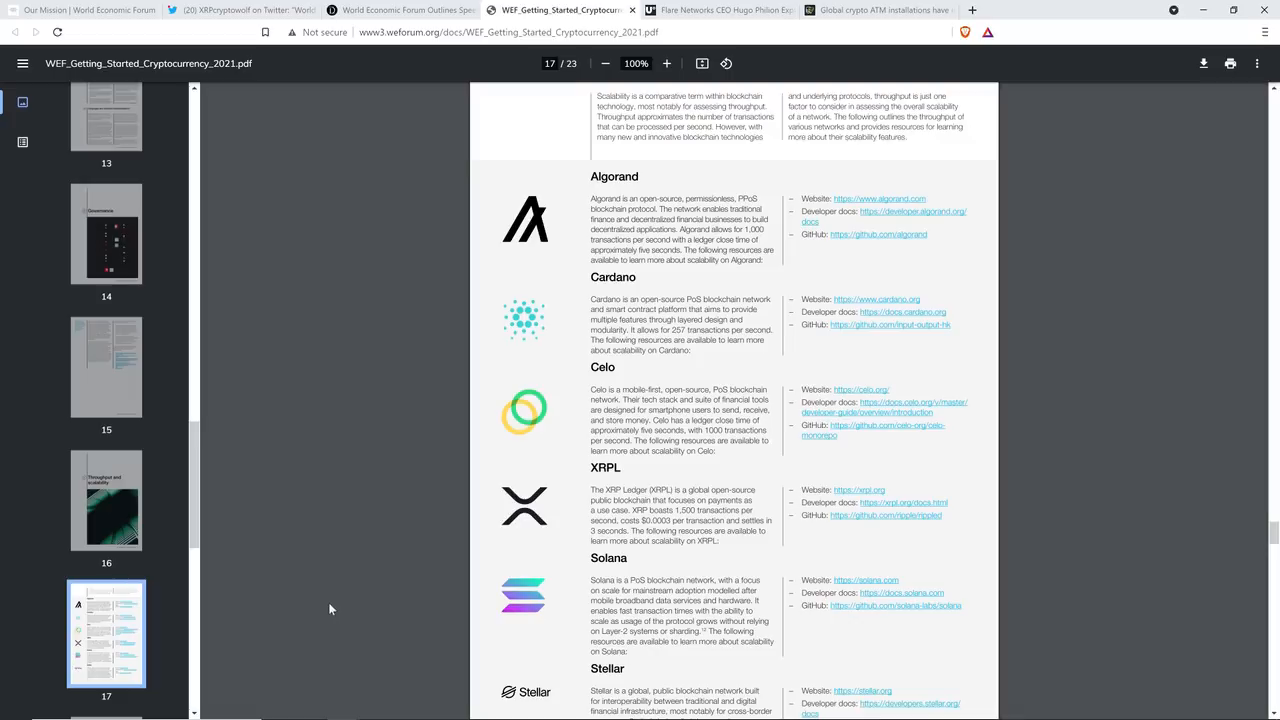
pyautogui.moveTo(353, 610)
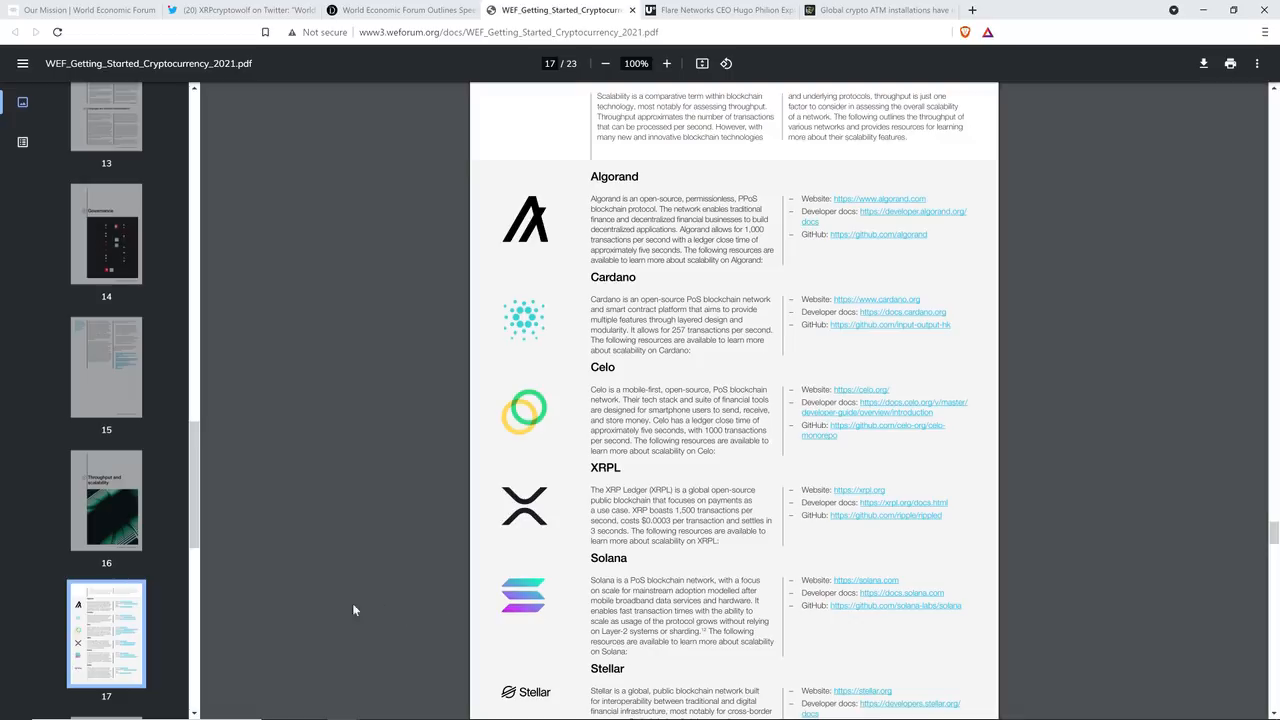
pyautogui.moveTo(320, 606)
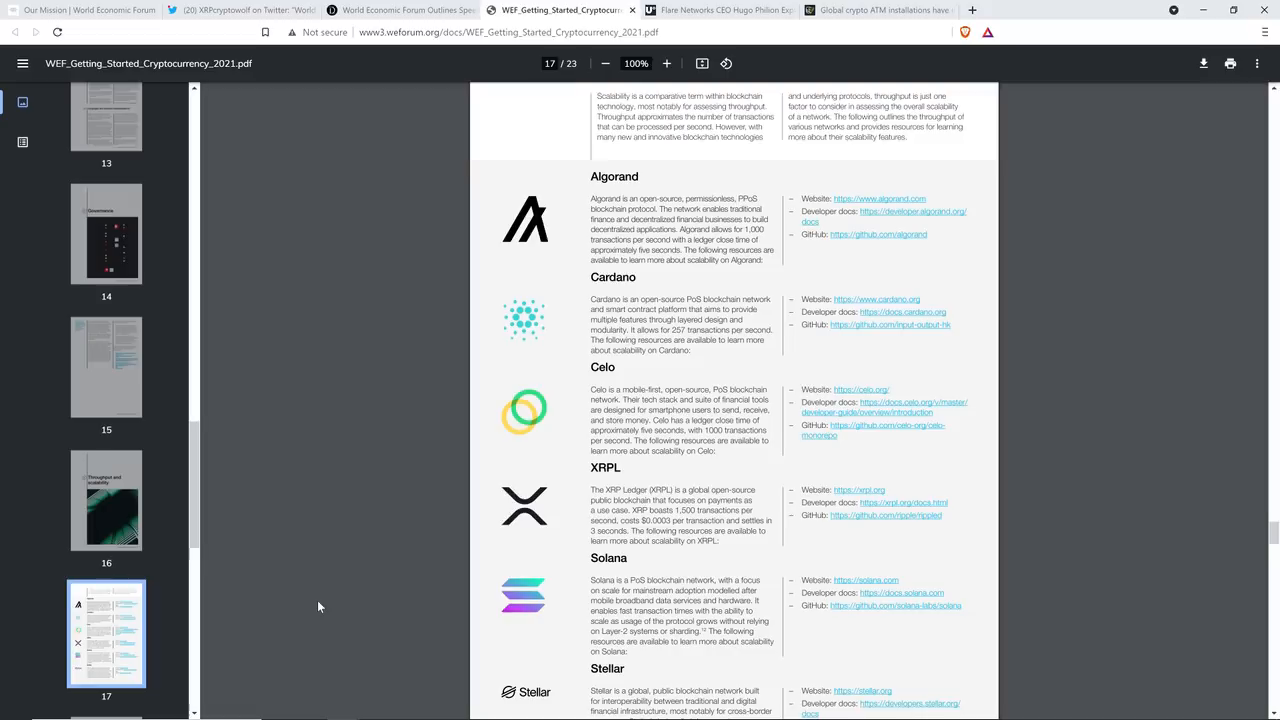
# - Scroll page 17 of the WEF guide to Stellar, then switch to the Flare CEO article
pyautogui.scroll(-3)
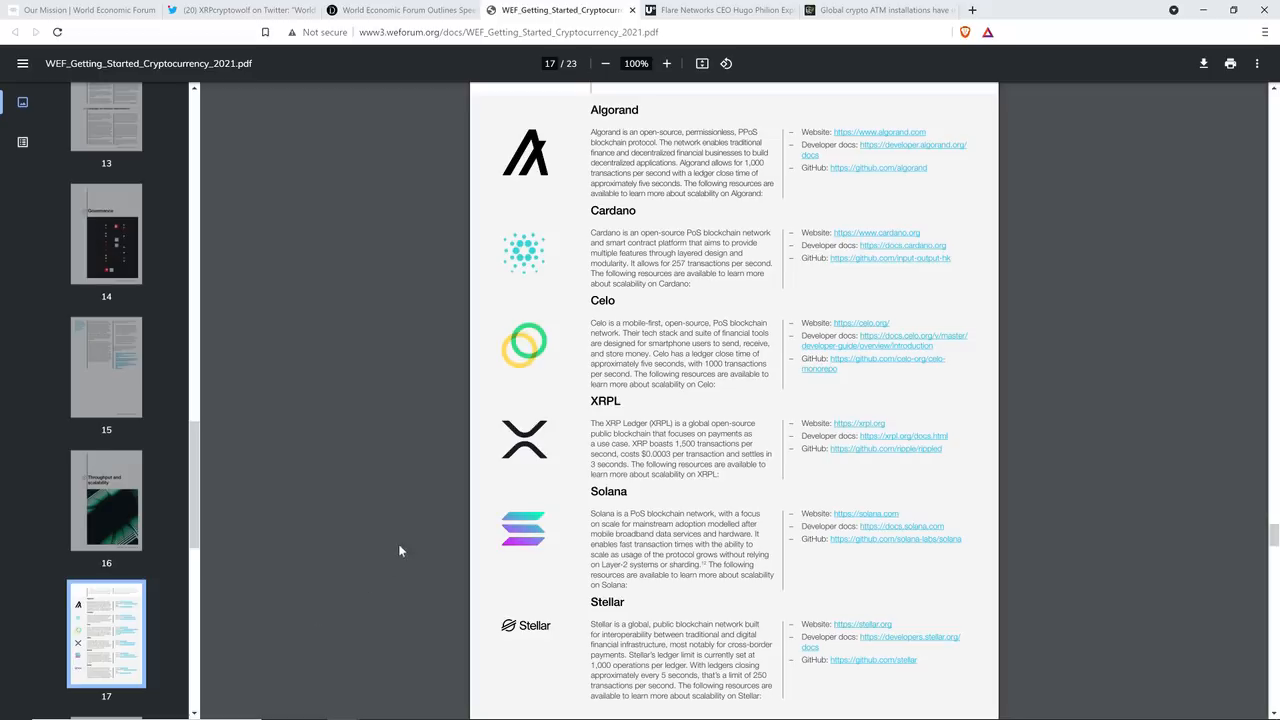
pyautogui.moveTo(394, 554)
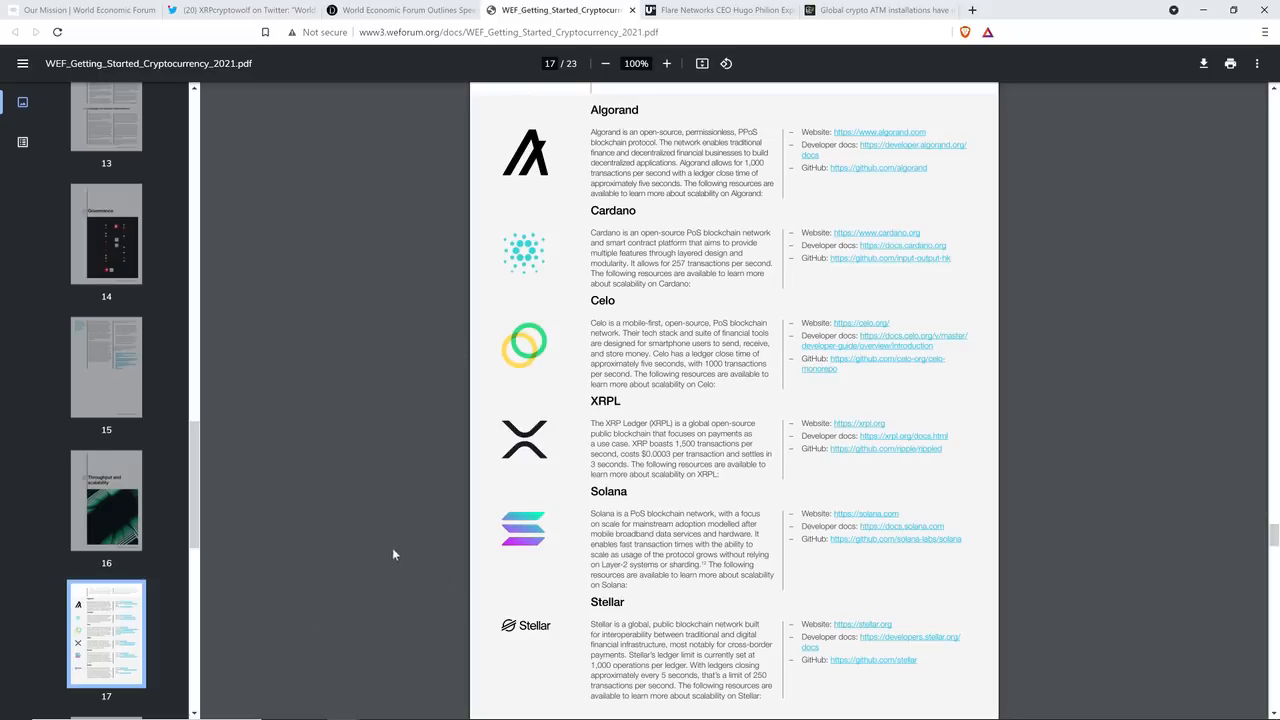
pyautogui.moveTo(295, 582)
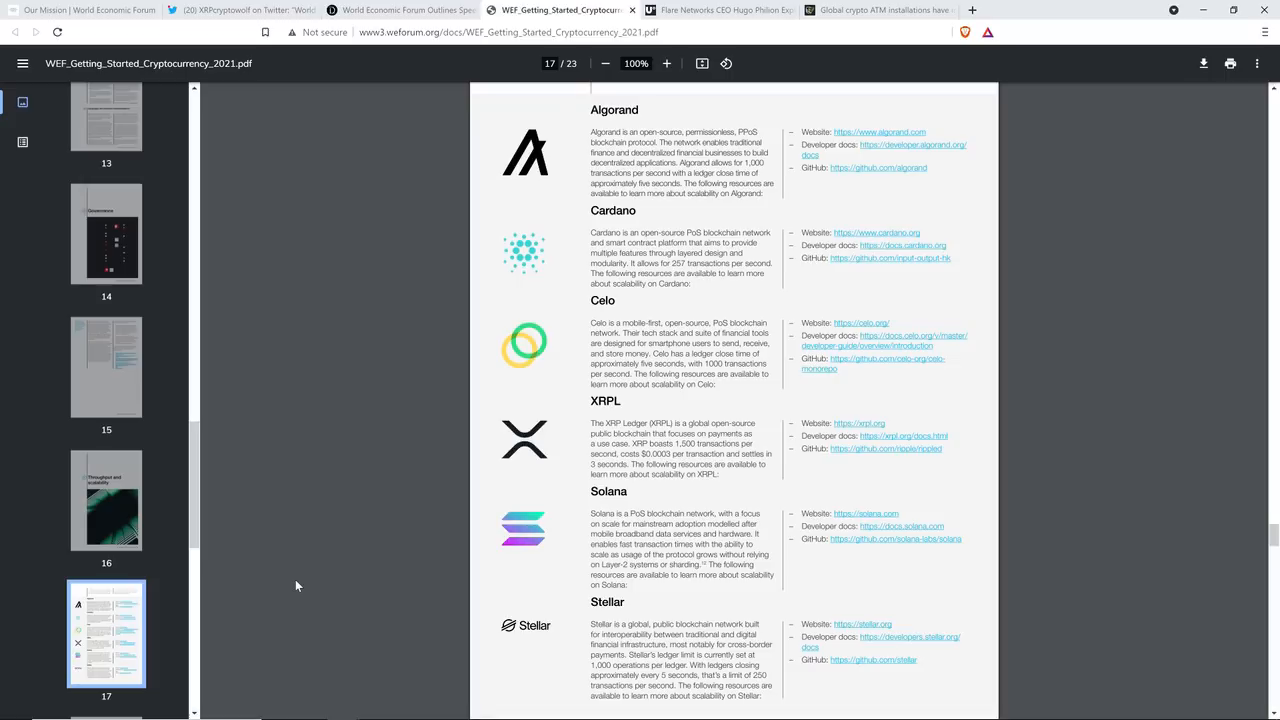
pyautogui.moveTo(241, 491)
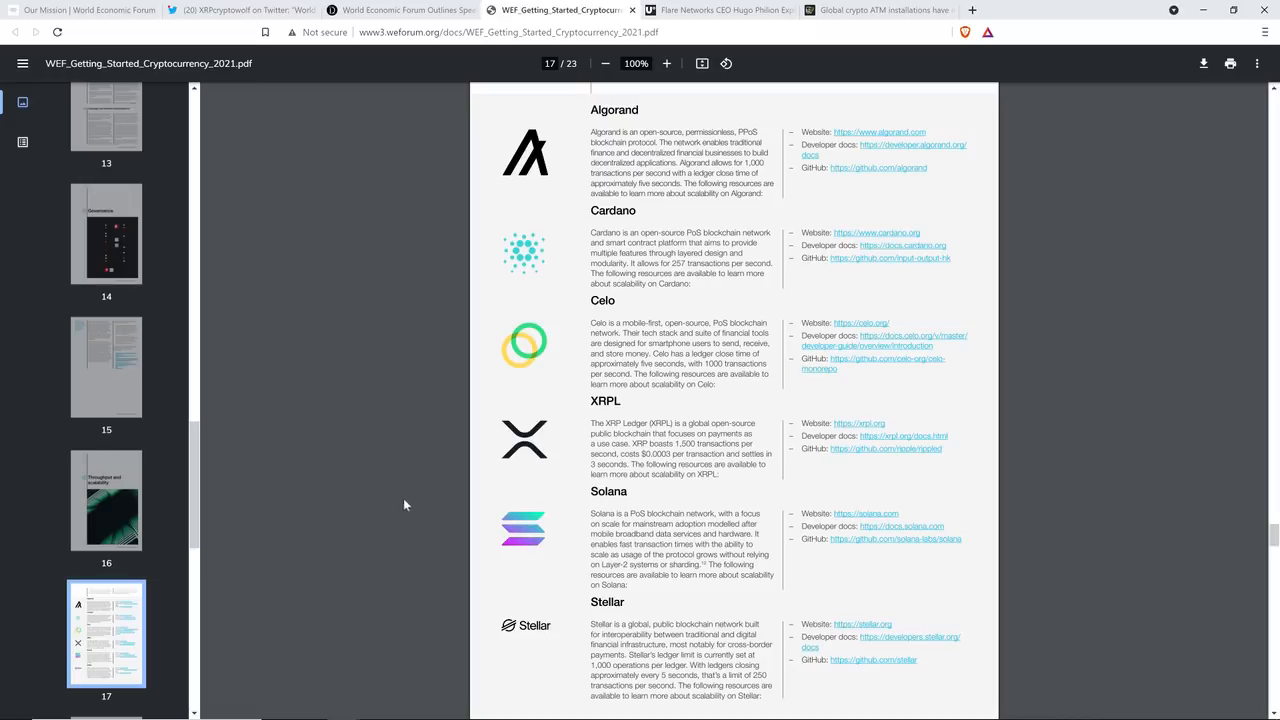
pyautogui.moveTo(409, 605)
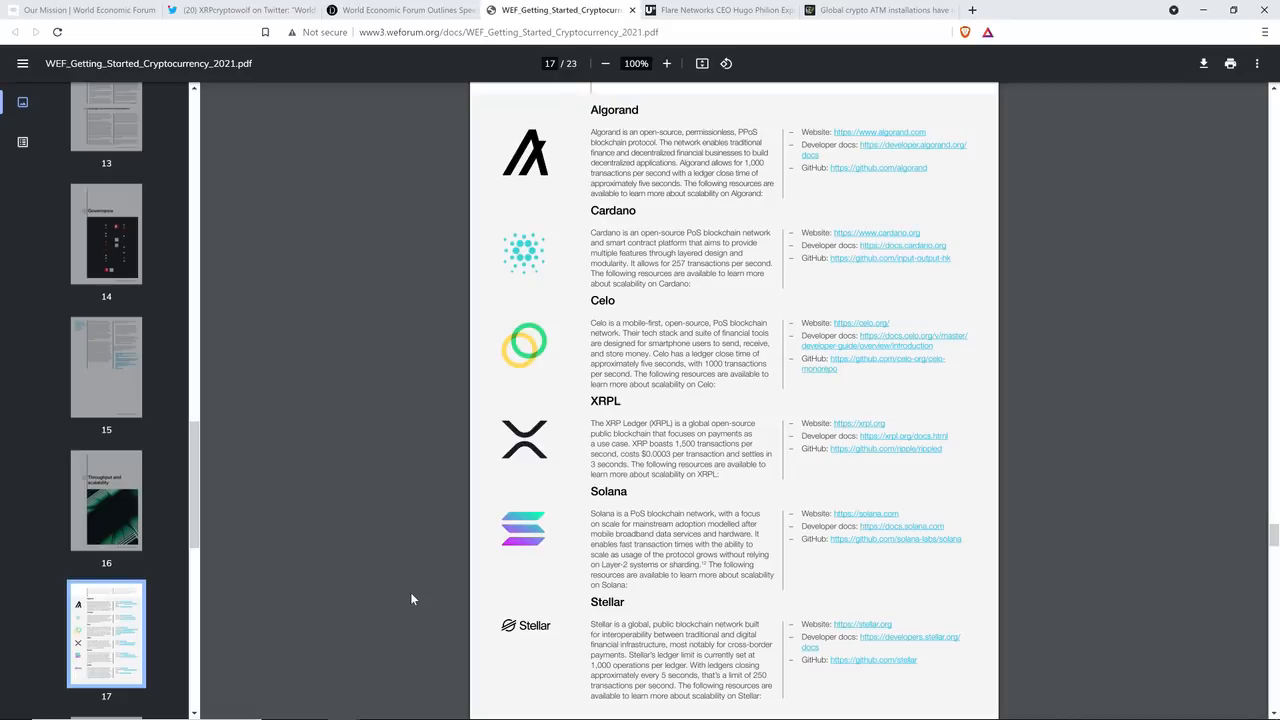
pyautogui.moveTo(355, 208)
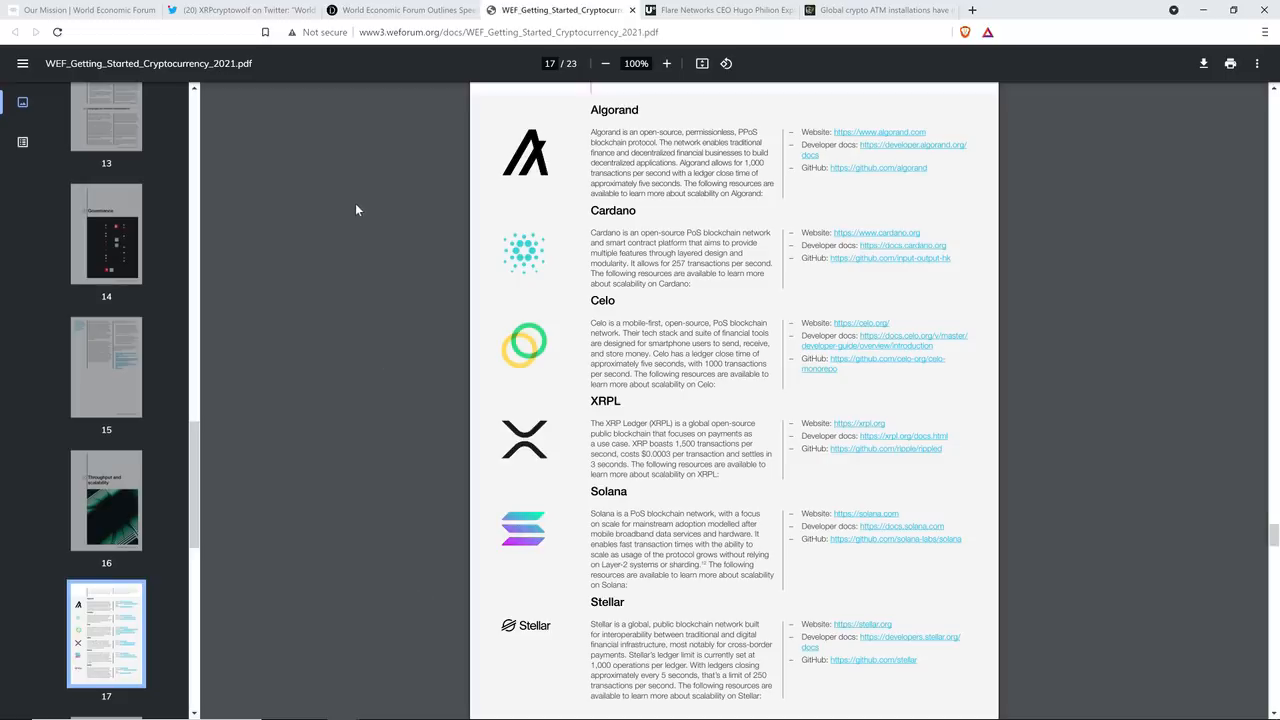
pyautogui.moveTo(378, 250)
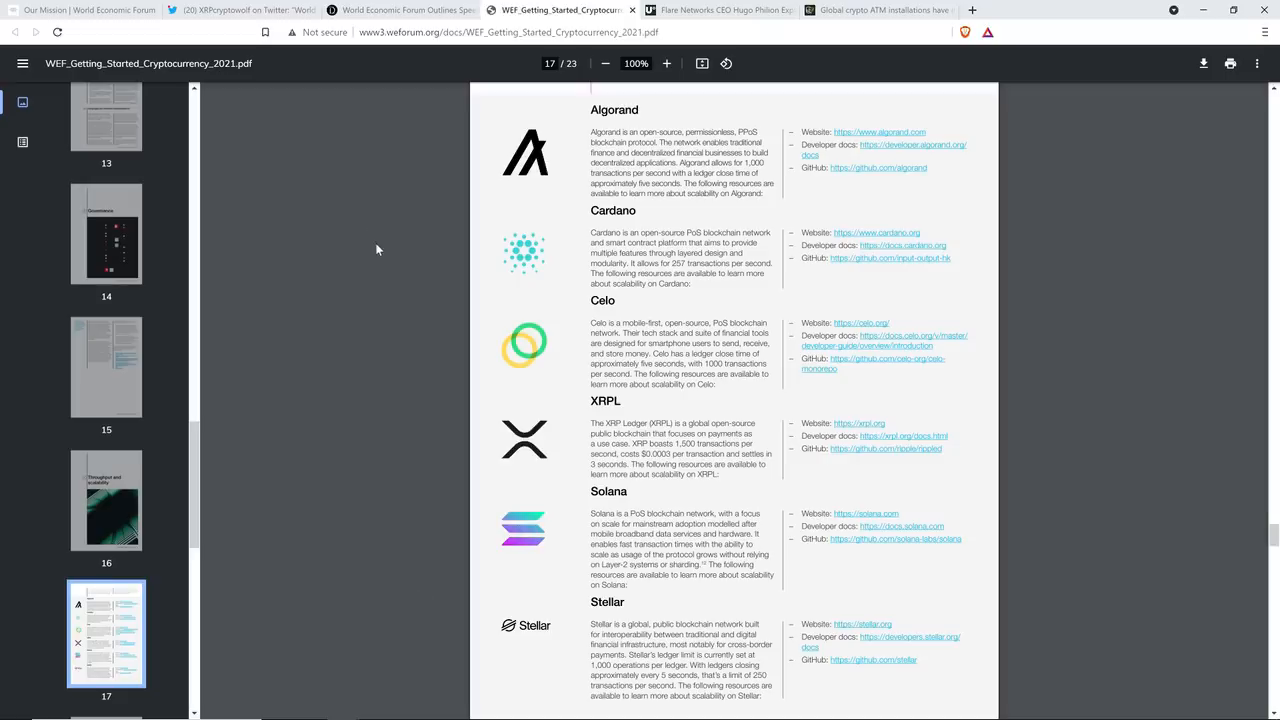
pyautogui.moveTo(379, 243)
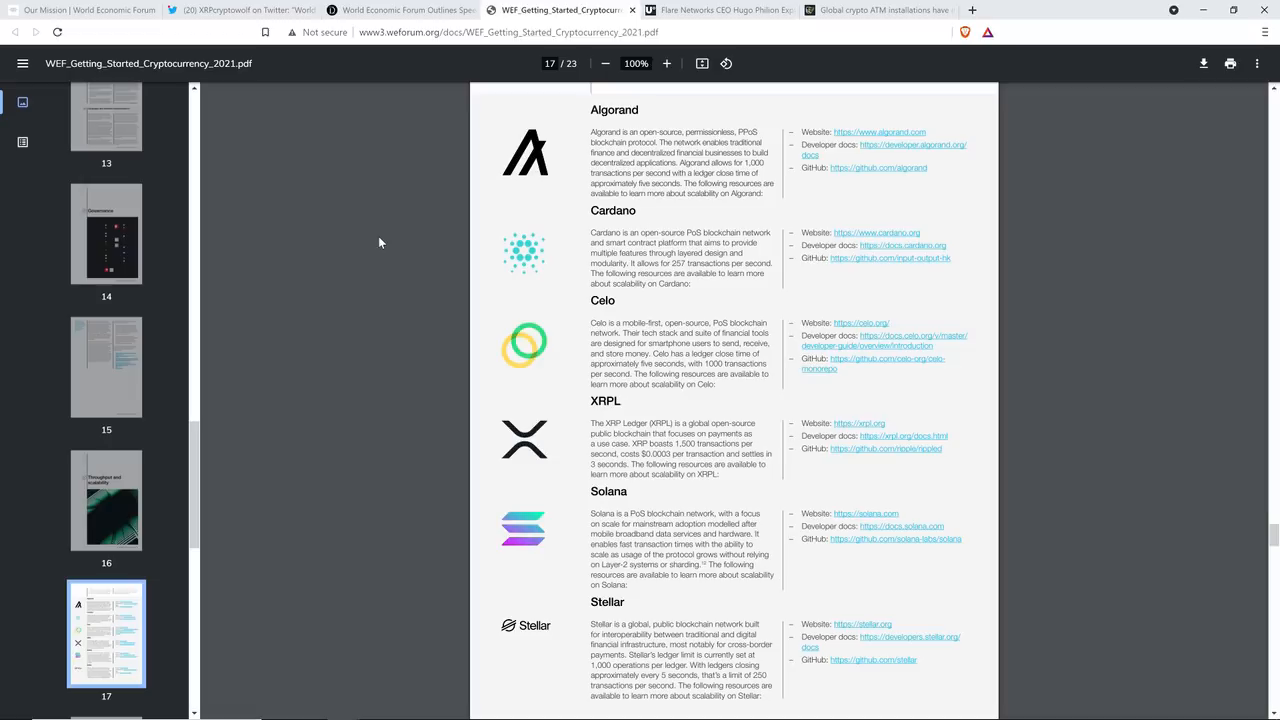
pyautogui.click(720, 10)
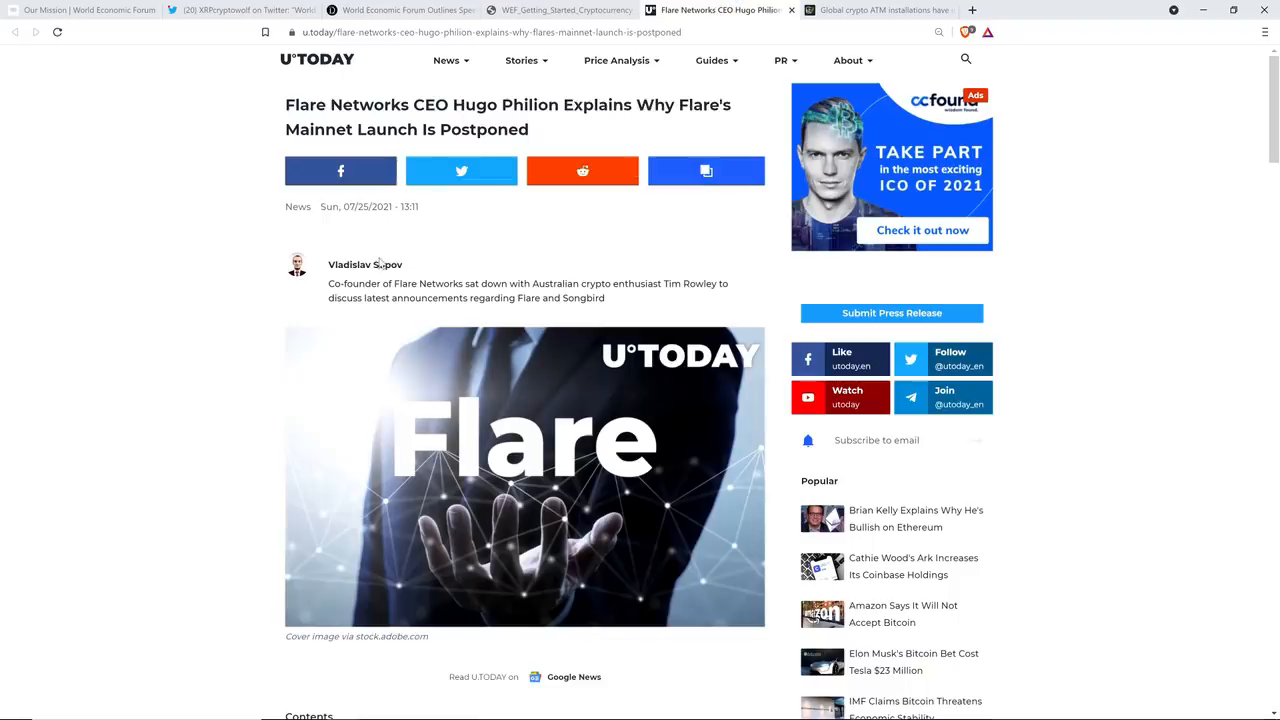
pyautogui.moveTo(155, 210)
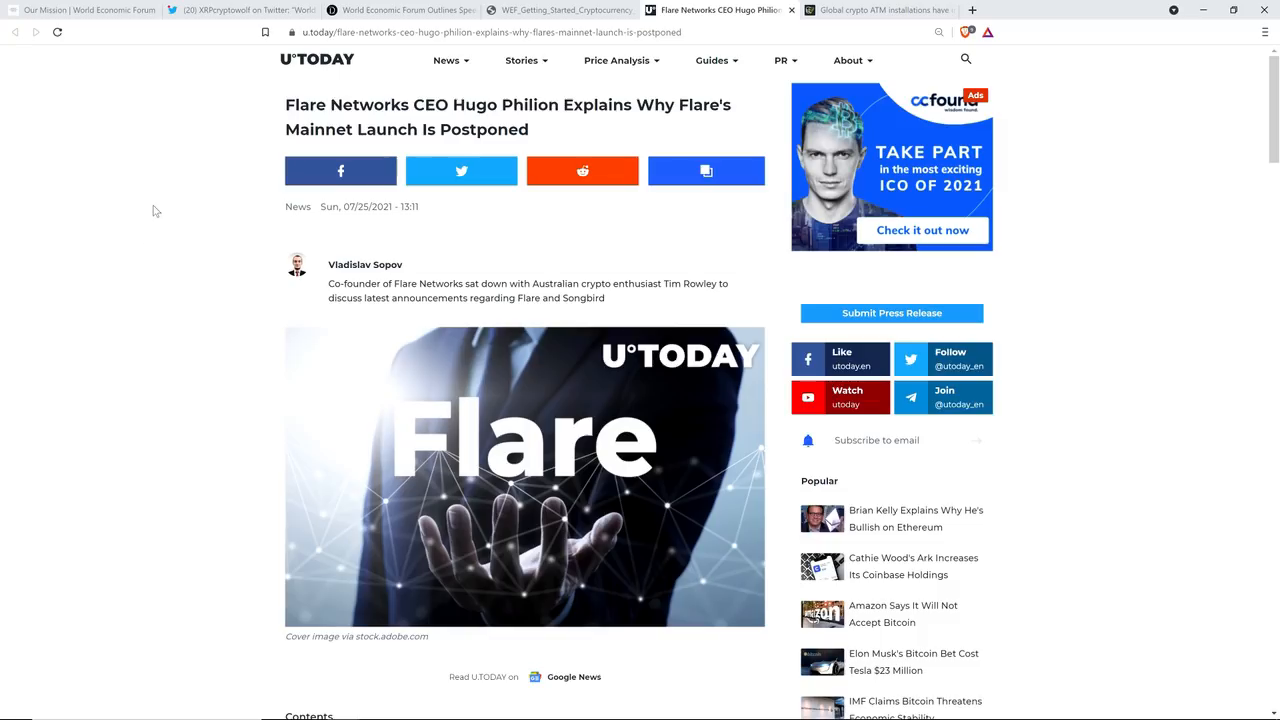
pyautogui.scroll(-3)
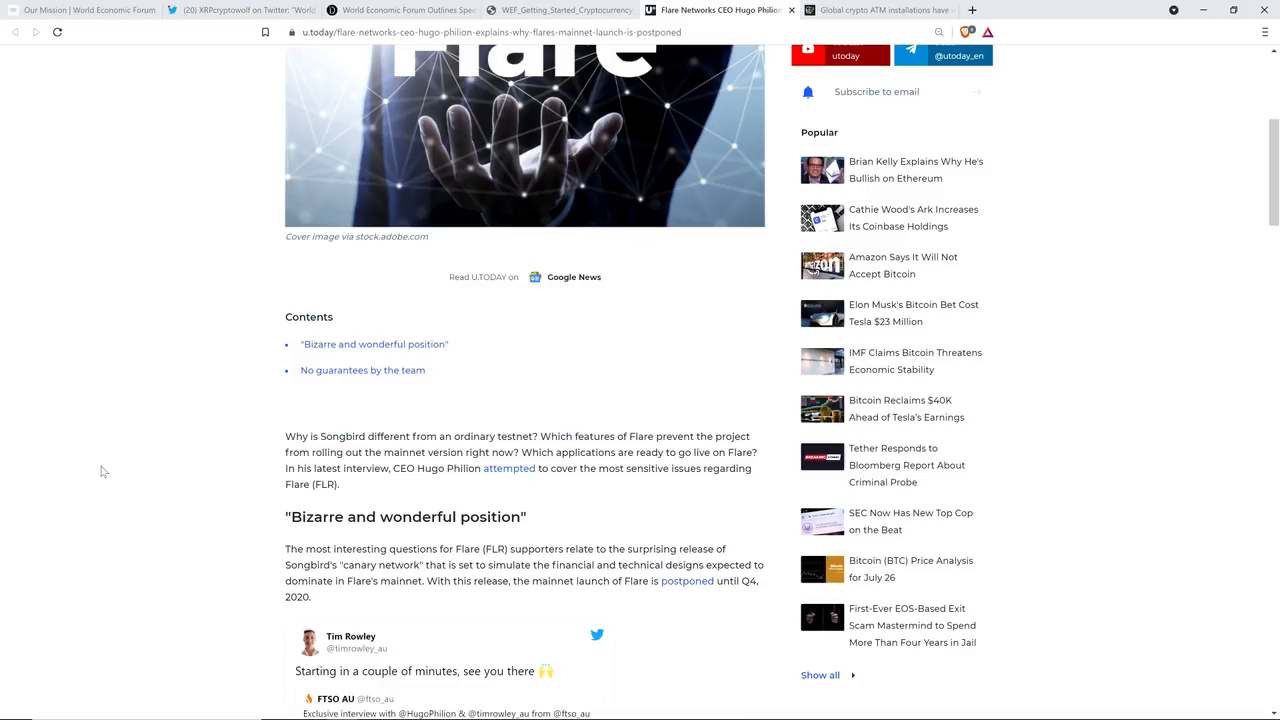
pyautogui.scroll(-3)
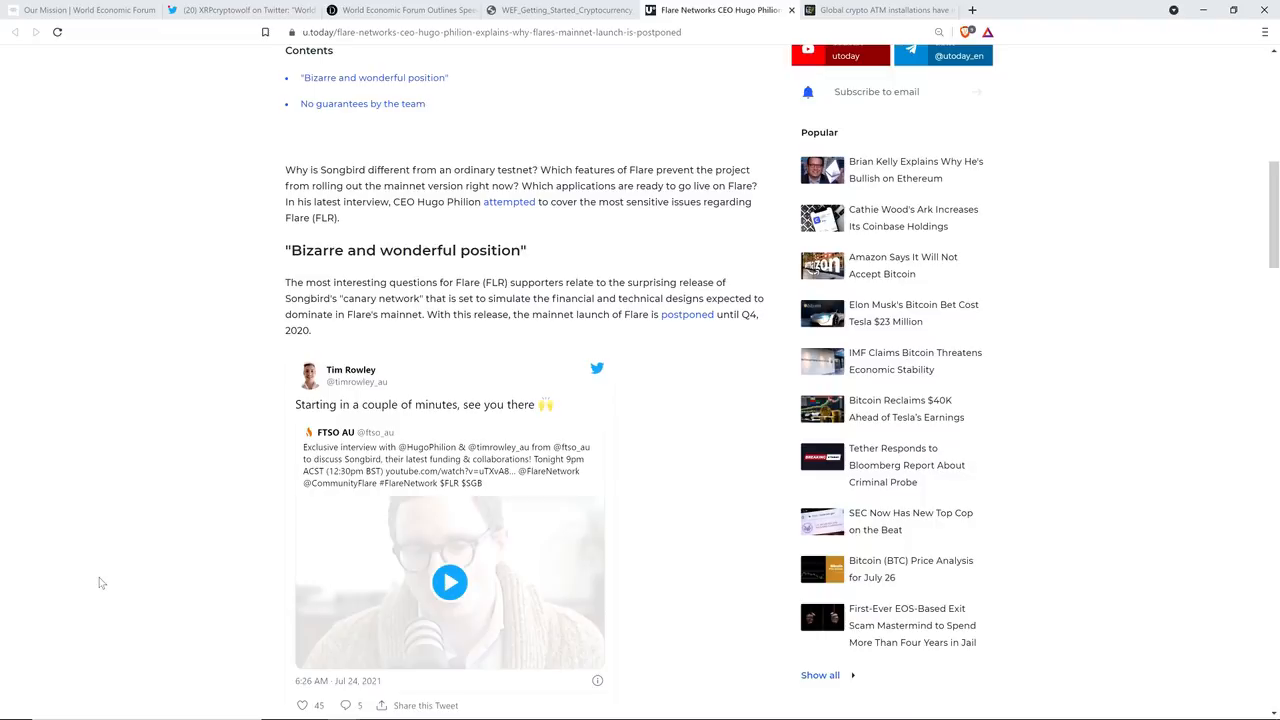
pyautogui.moveTo(99, 588)
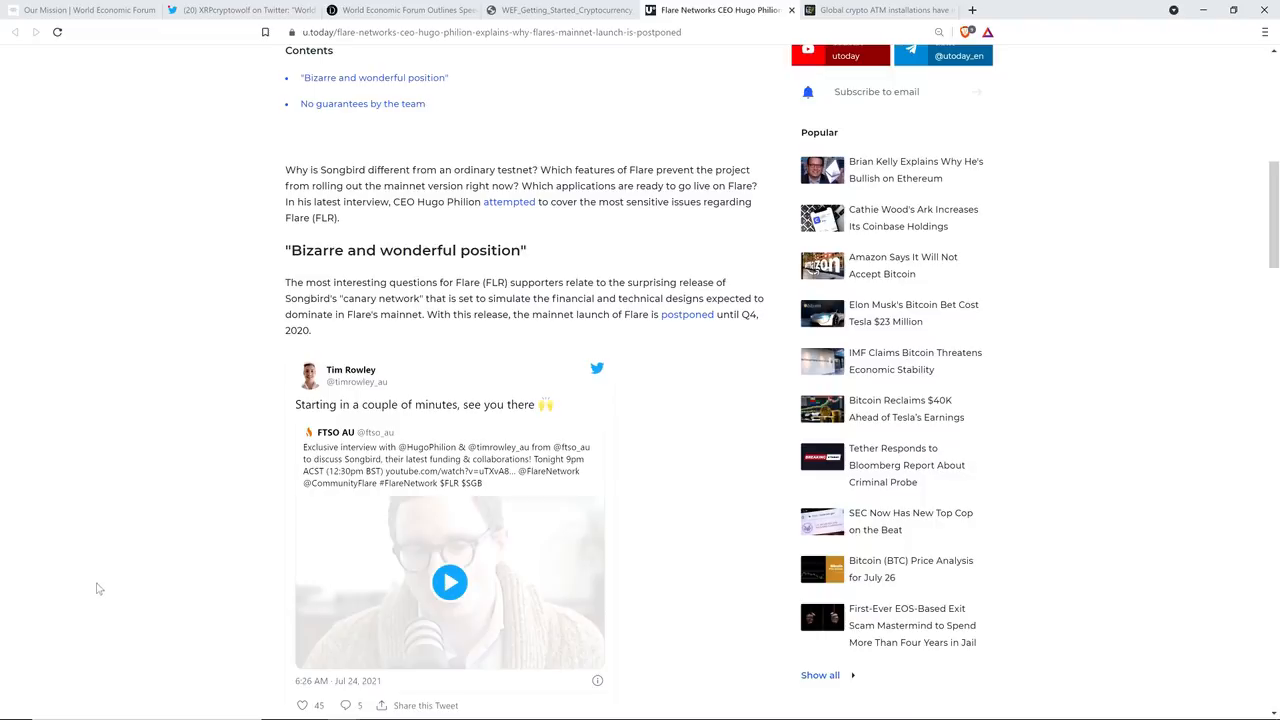
pyautogui.moveTo(155, 498)
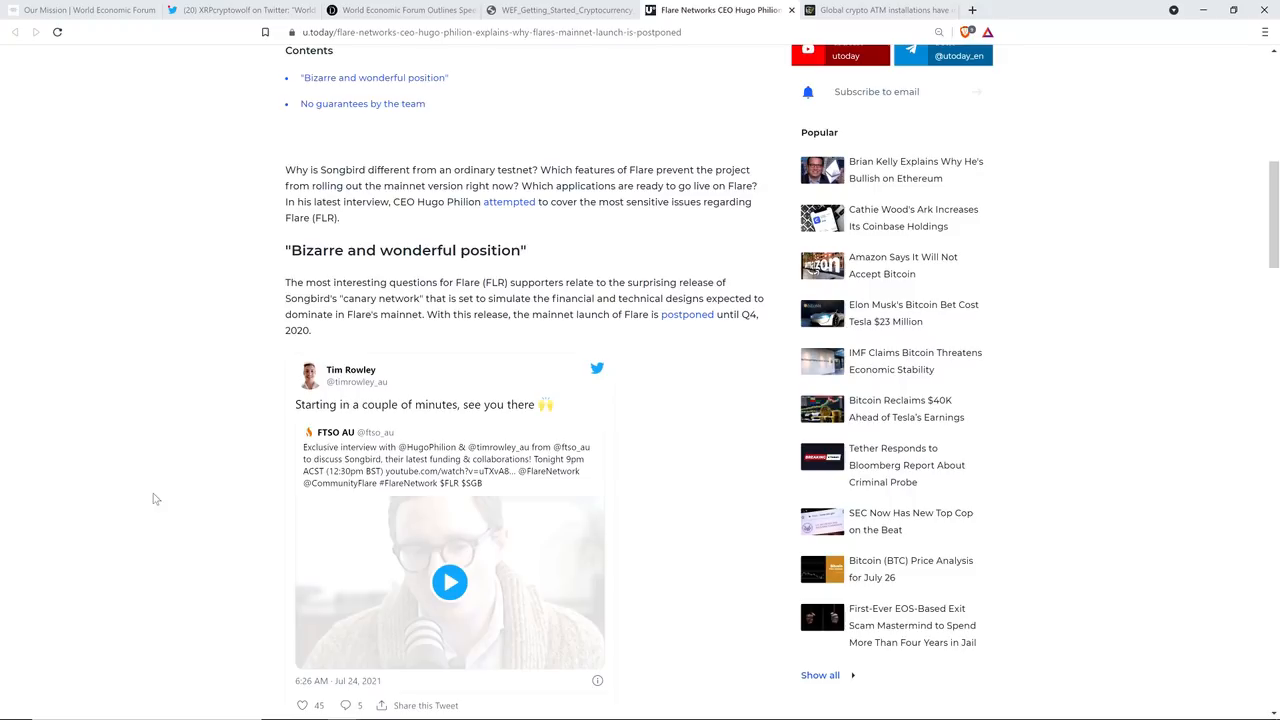
# - Scroll past the Tim Rowley tweet to Philion's 'ghost chain' remarks and Songbird explanation
pyautogui.scroll(-3)
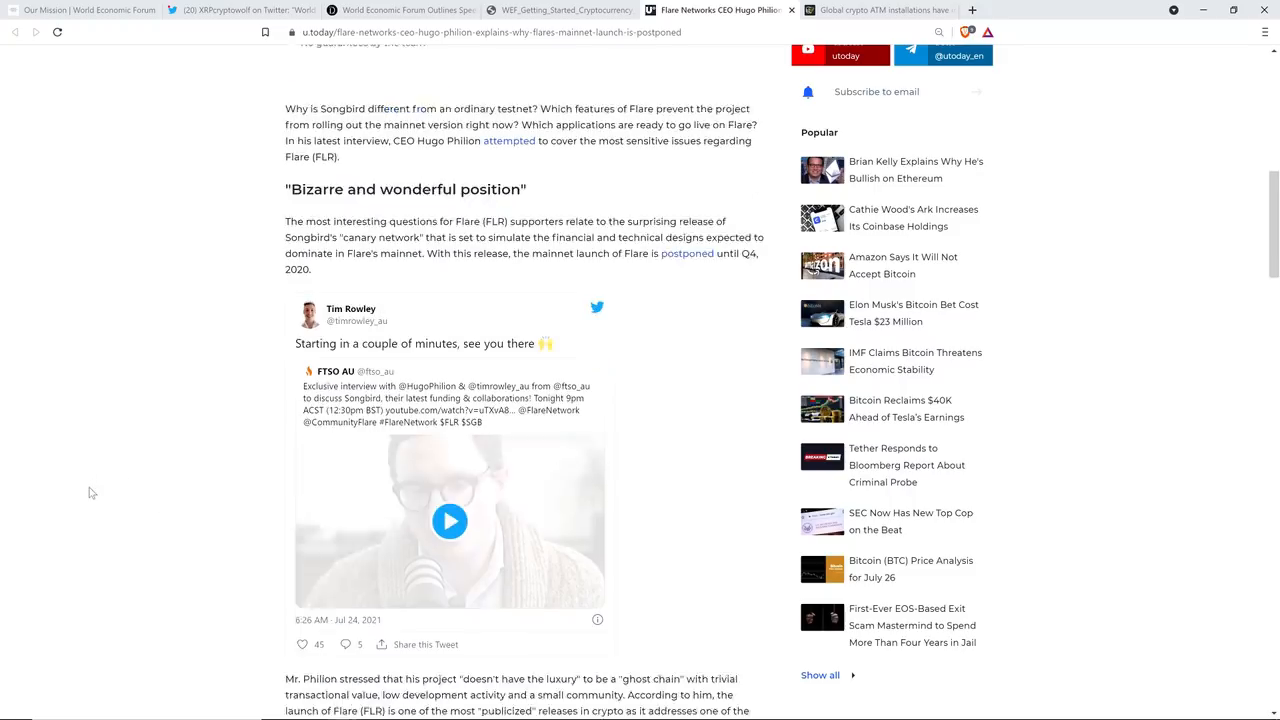
pyautogui.scroll(-3)
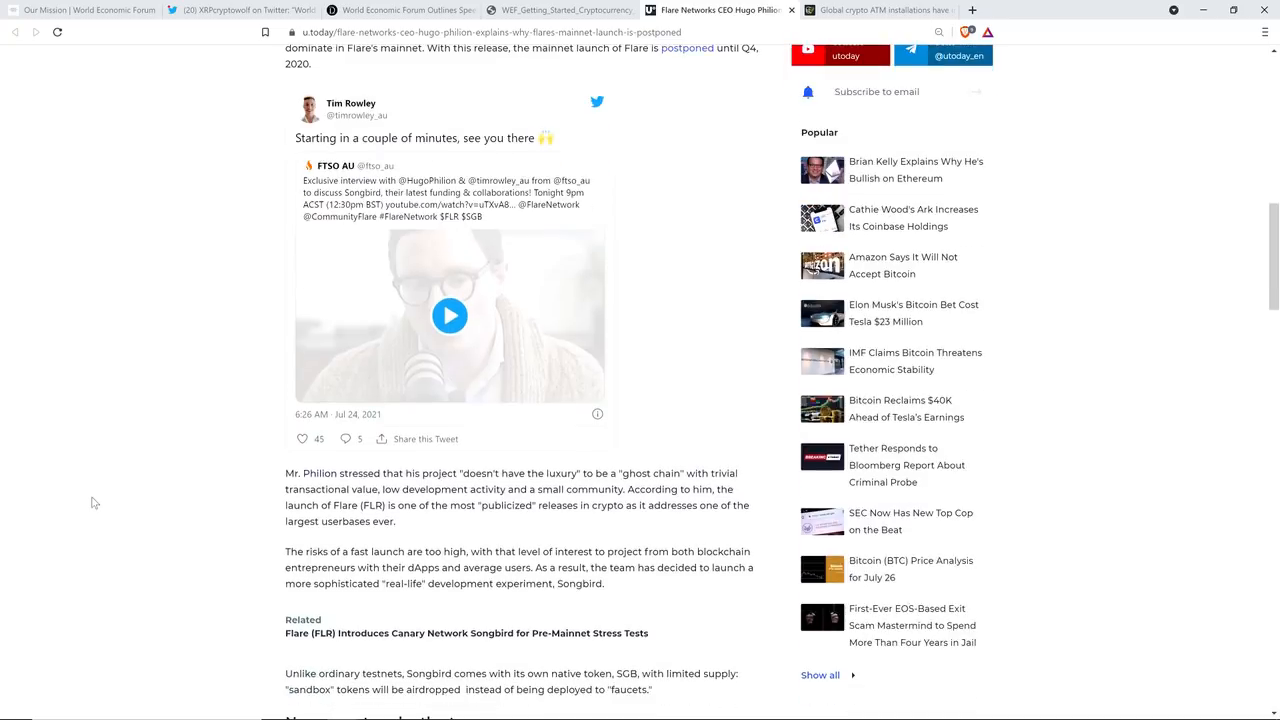
pyautogui.scroll(-3)
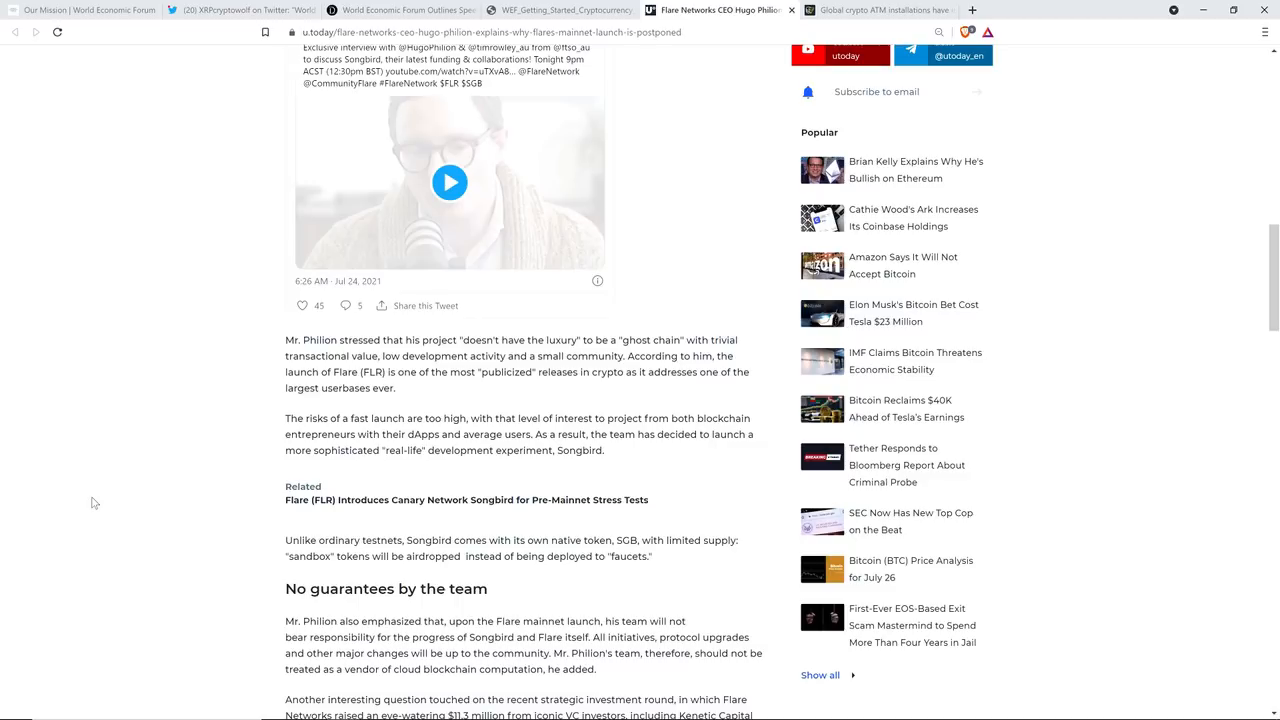
pyautogui.moveTo(81, 521)
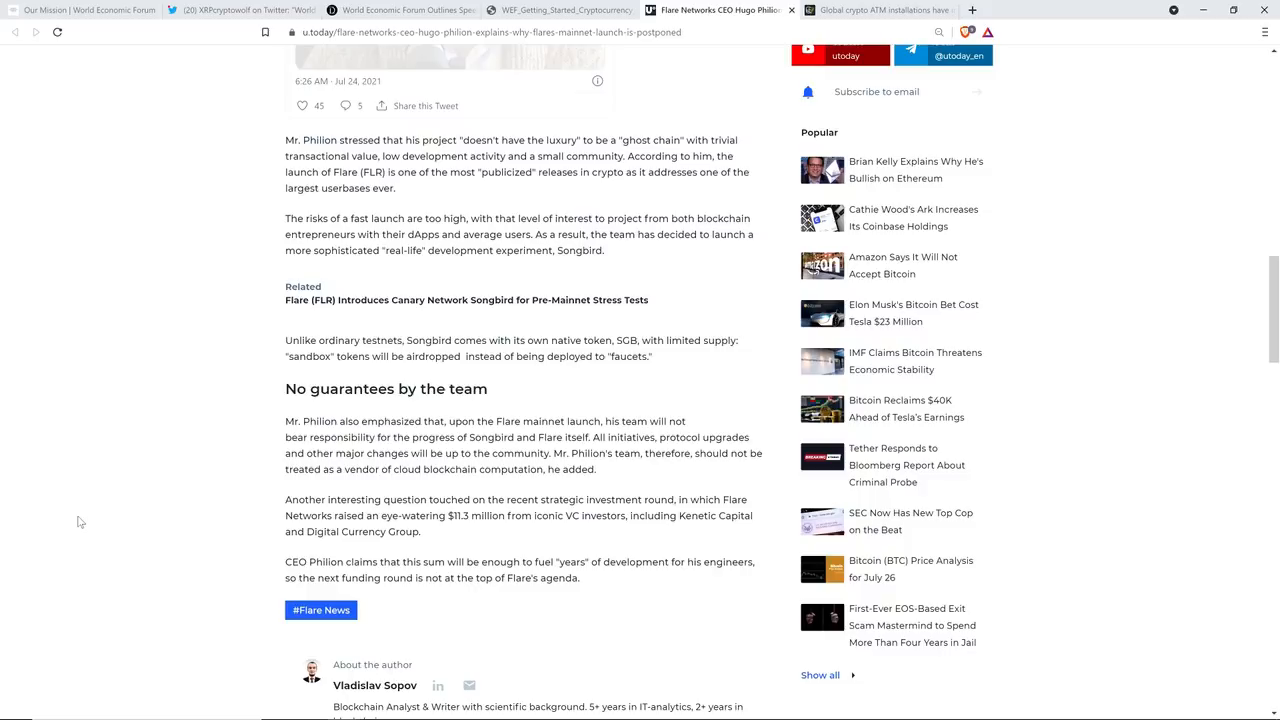
pyautogui.moveTo(108, 215)
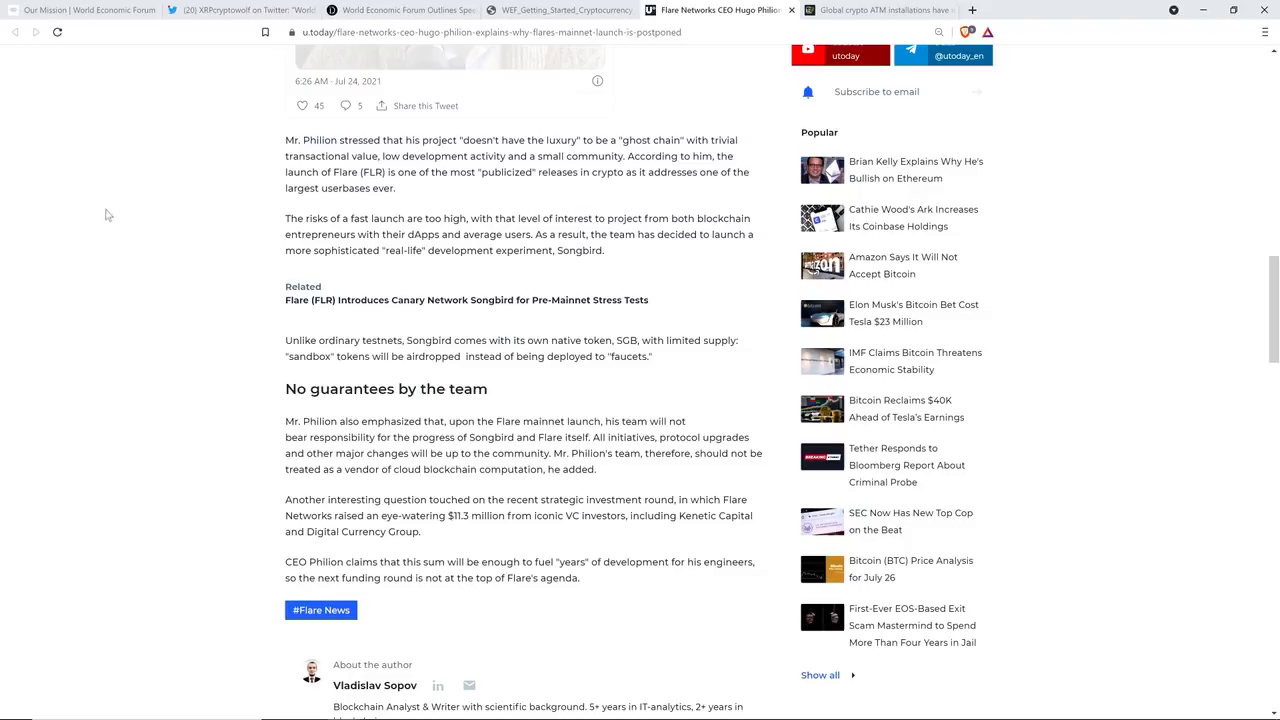
pyautogui.moveTo(112, 209)
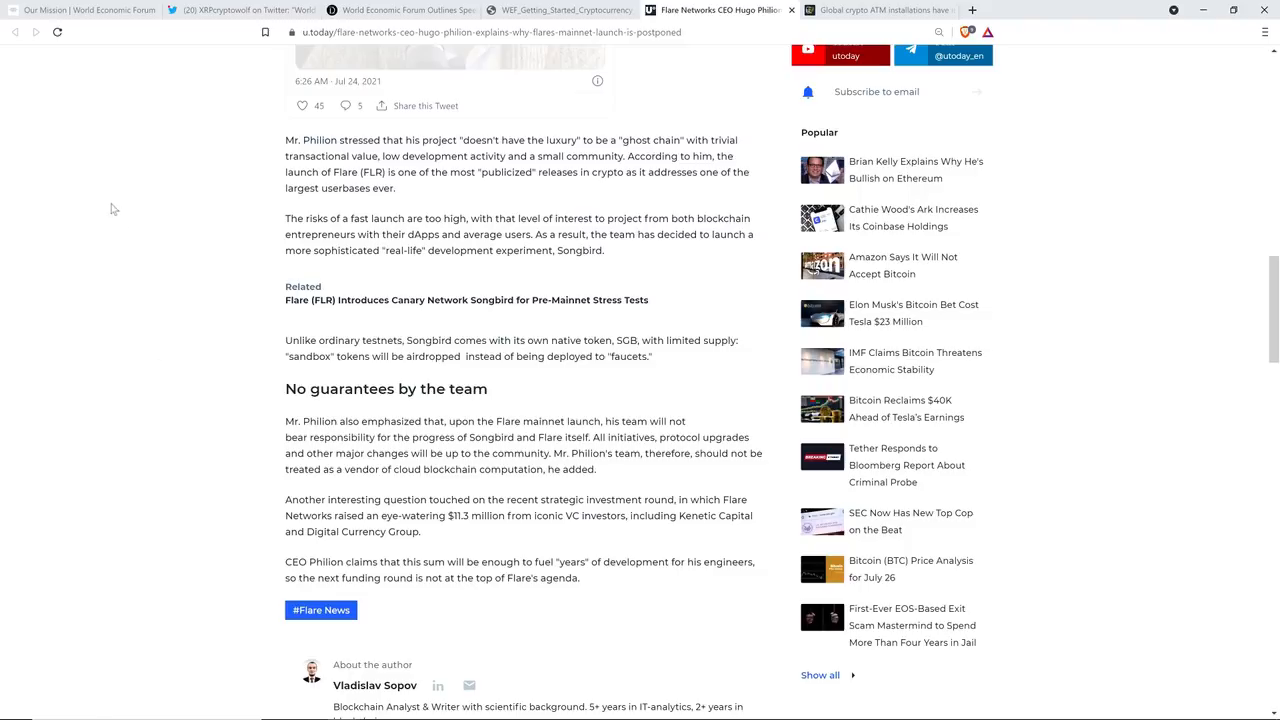
pyautogui.moveTo(116, 213)
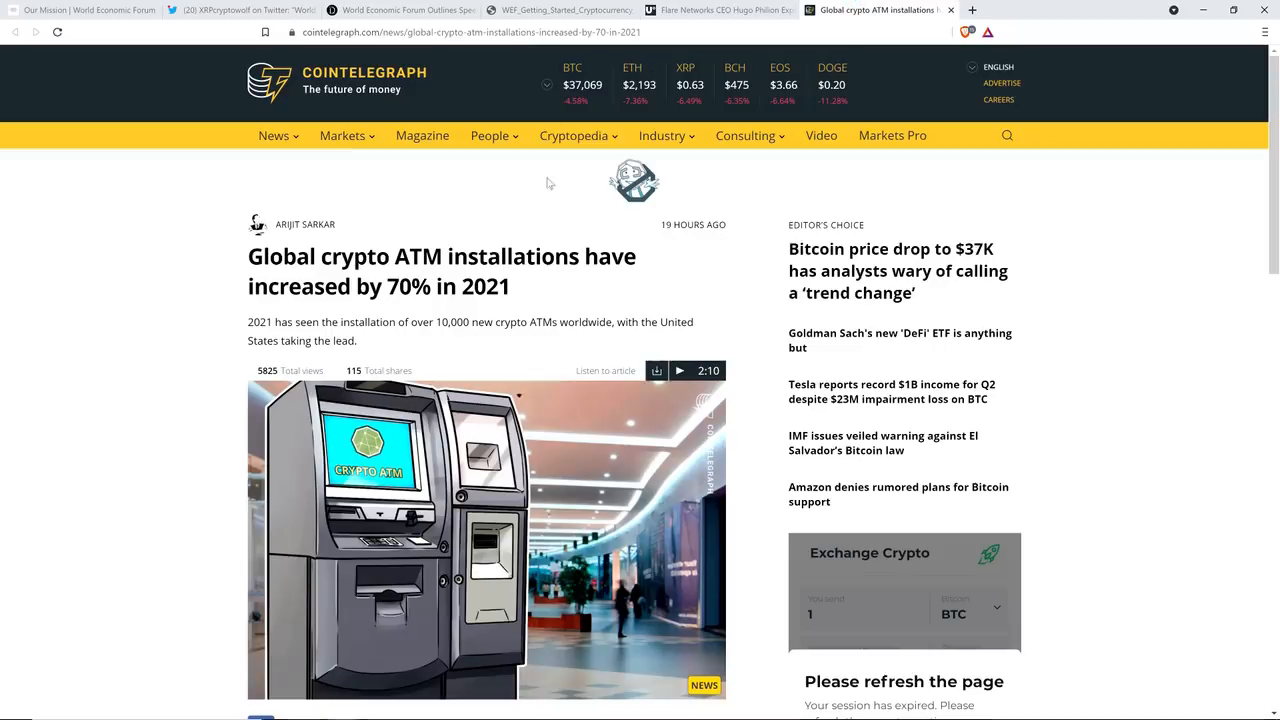
pyautogui.moveTo(107, 284)
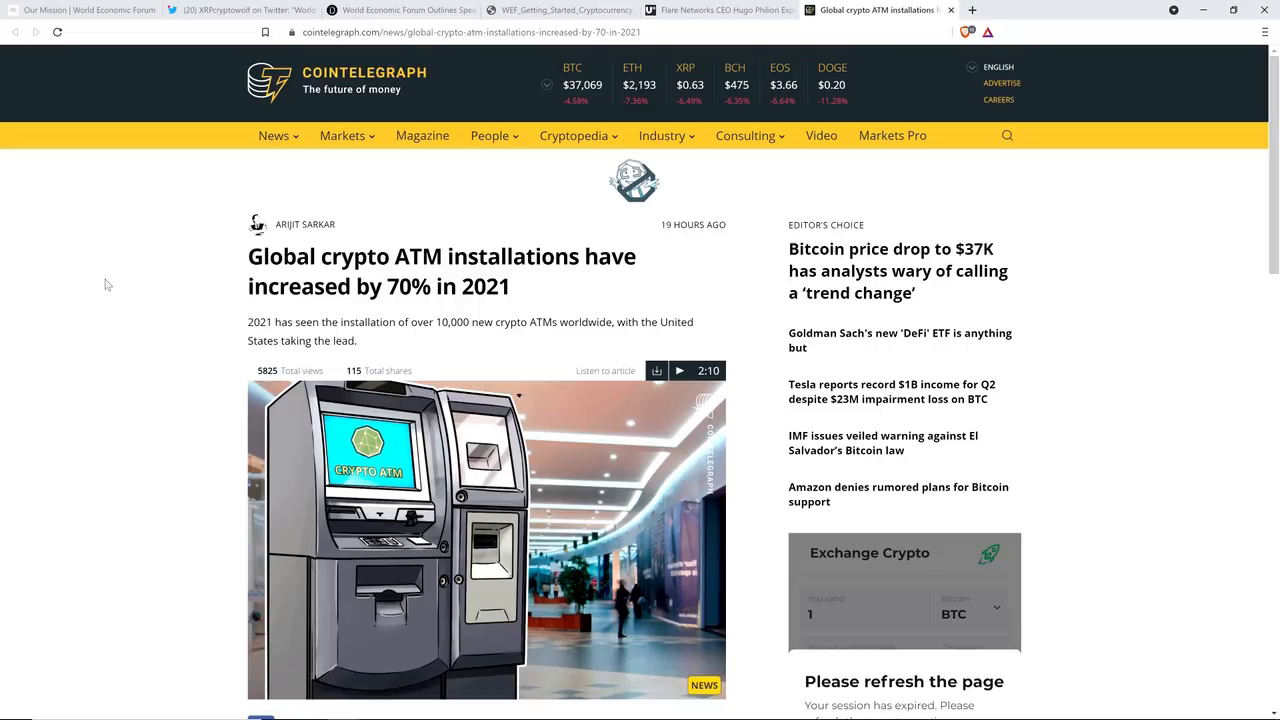
pyautogui.scroll(-3)
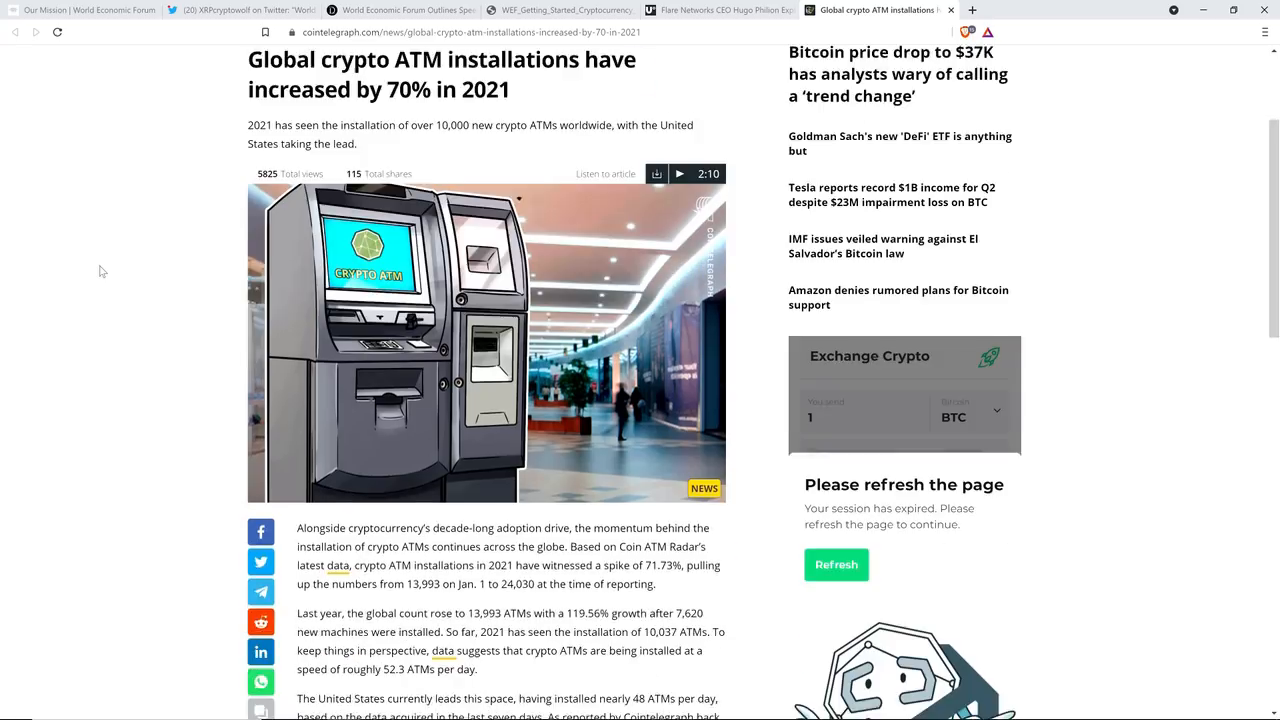
pyautogui.scroll(-3)
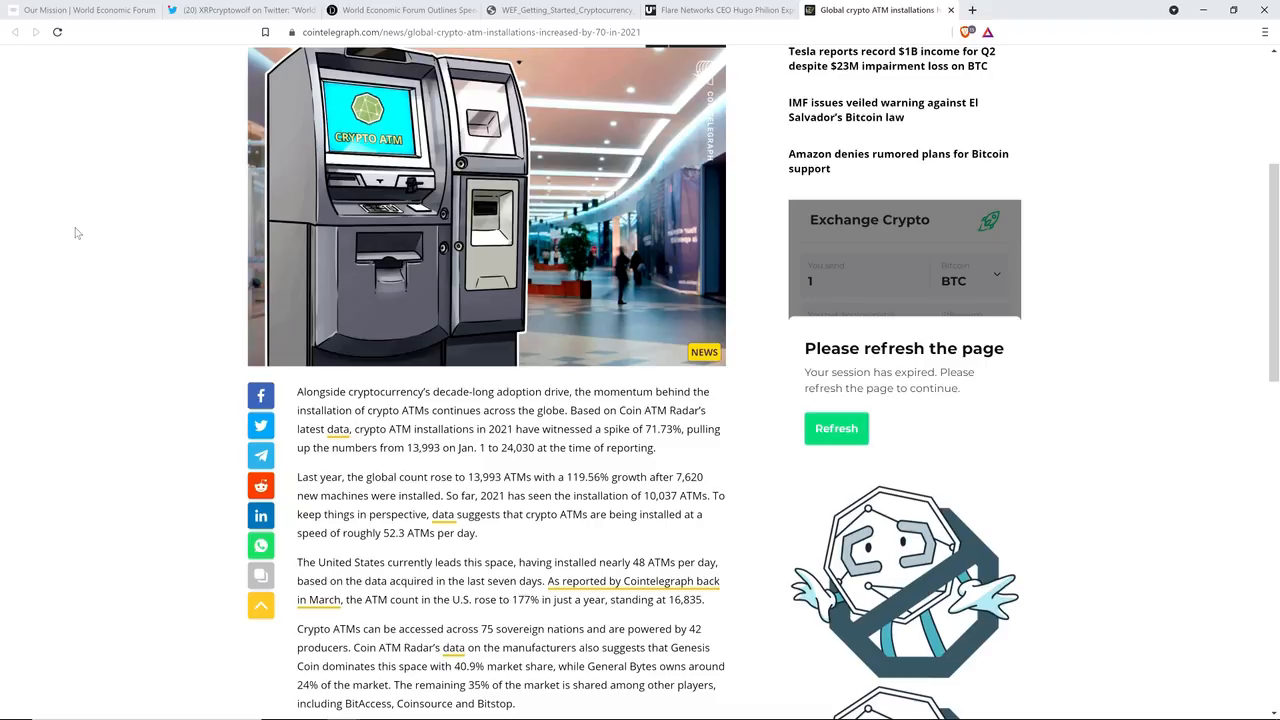
pyautogui.moveTo(100, 237)
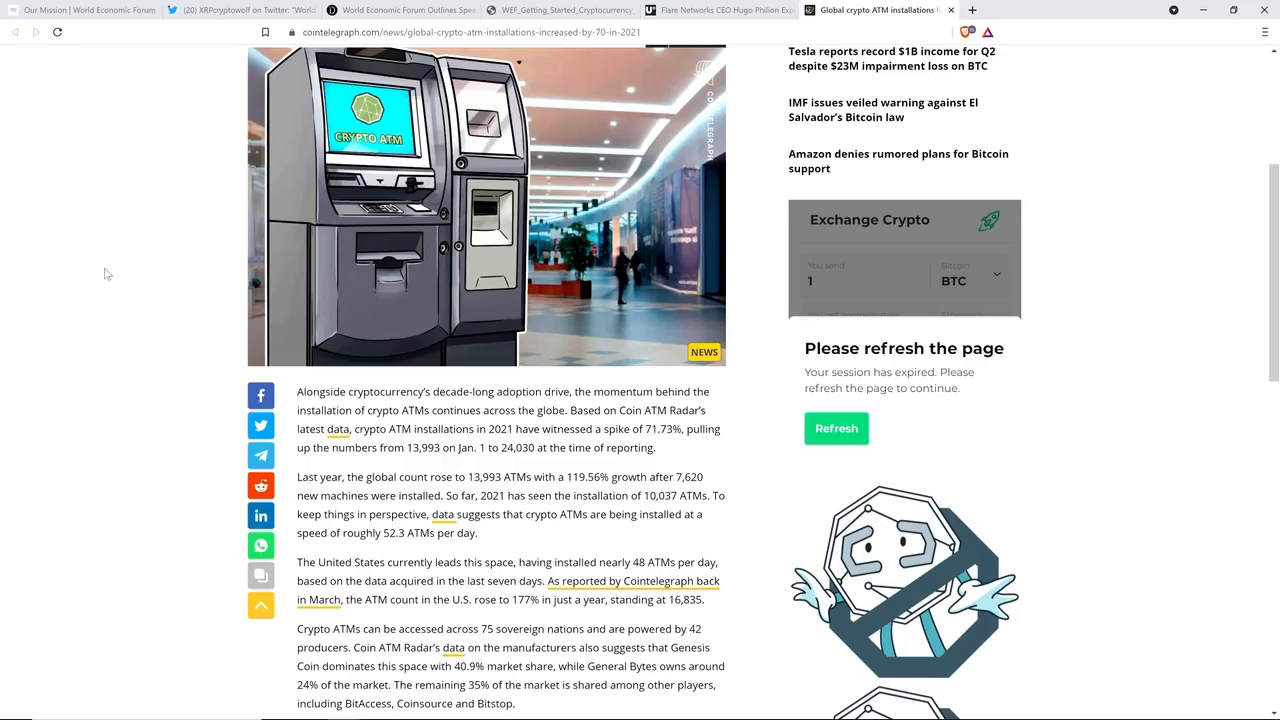
pyautogui.scroll(-3)
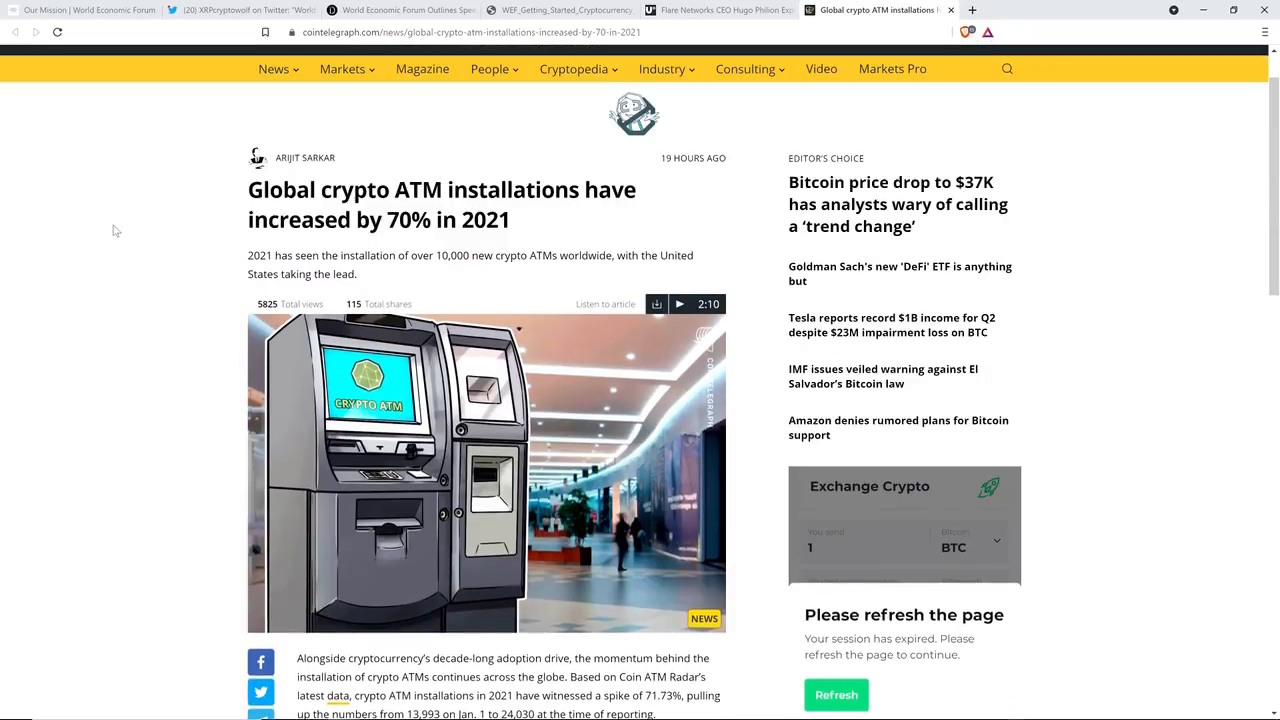
pyautogui.moveTo(113, 223)
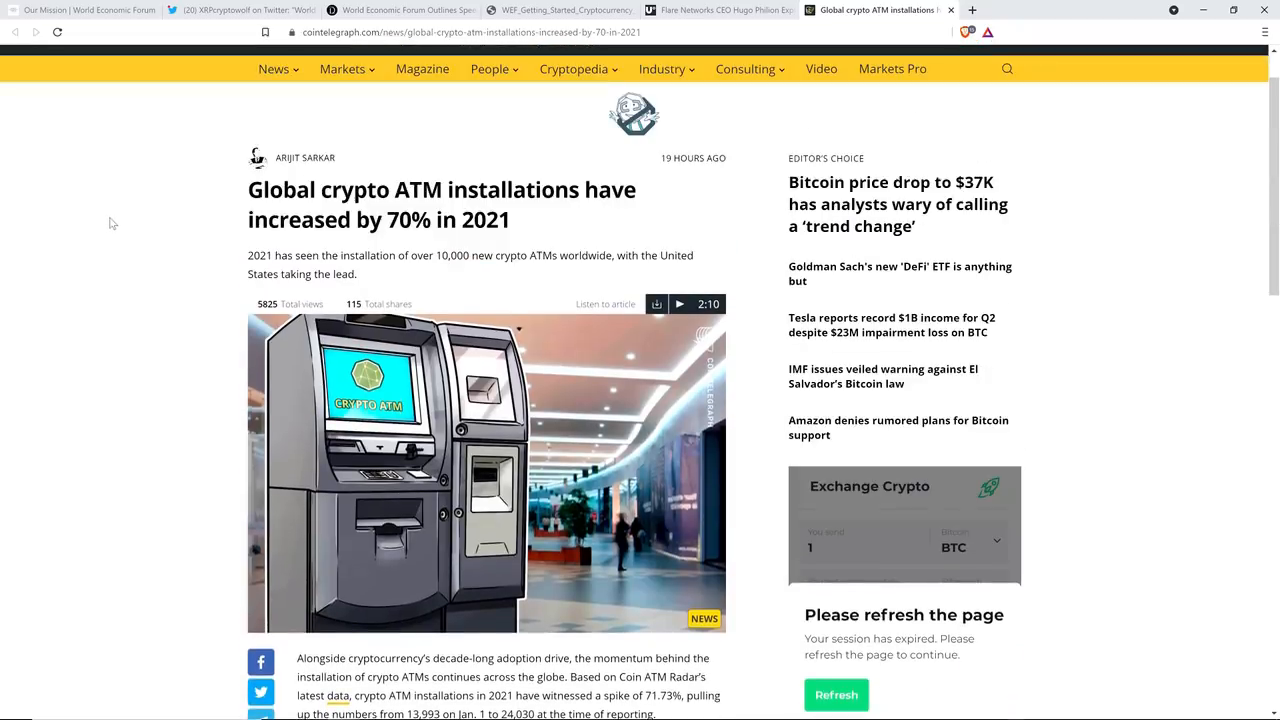